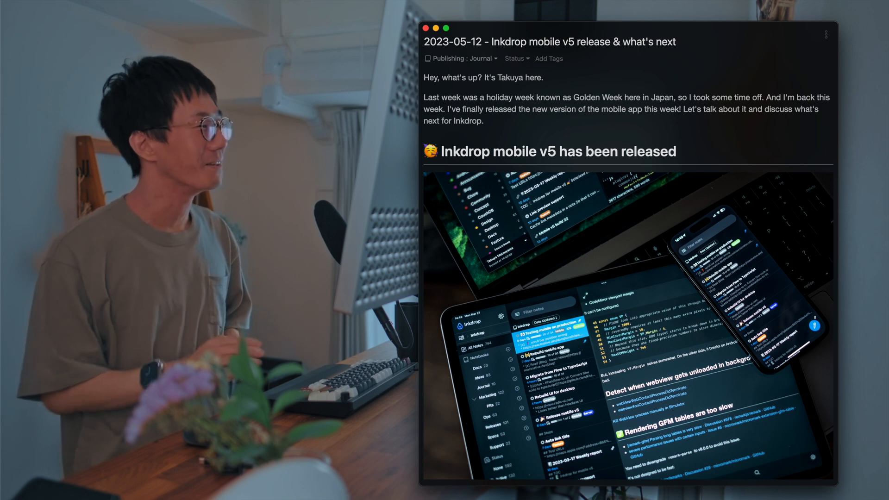
Scroll the journal note to the forum thread link for the mobile v5 announcement.
scroll("down", 3)
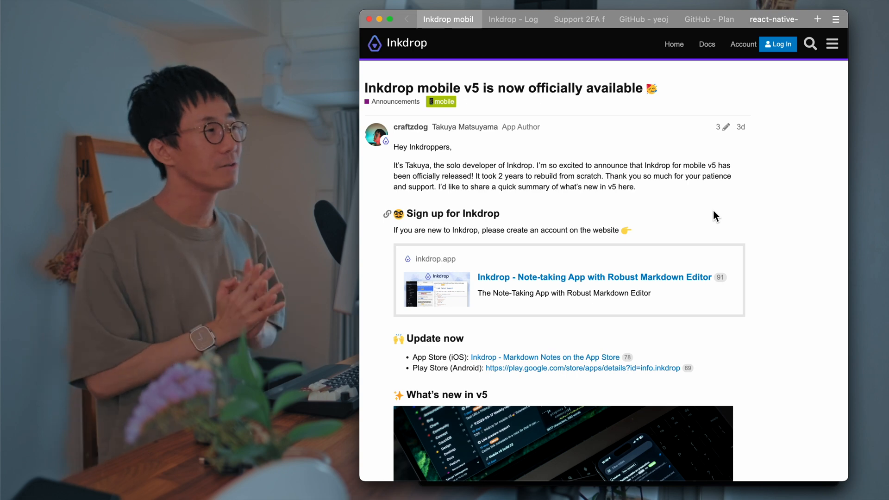
Read down the announcement past update links and screenshot to the Smooth editing experience fixes.
scroll("down", 3)
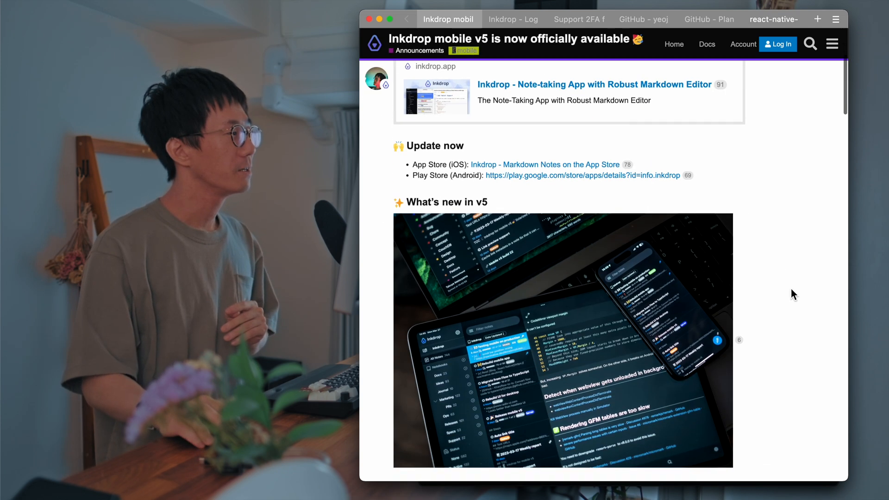
scroll("down", 3)
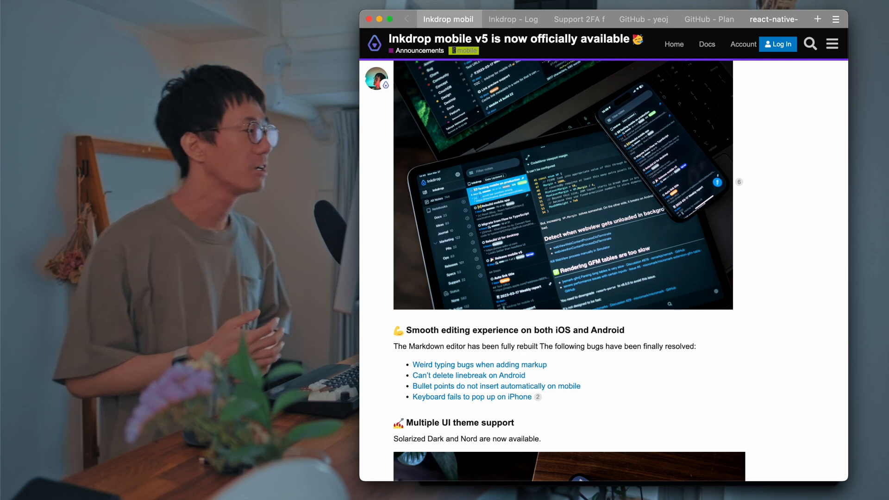
scroll("down", 3)
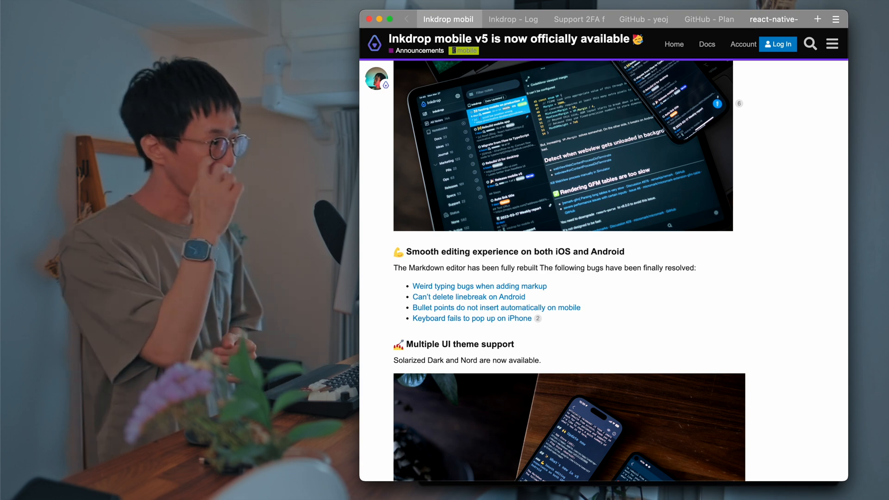
scroll("down", 3)
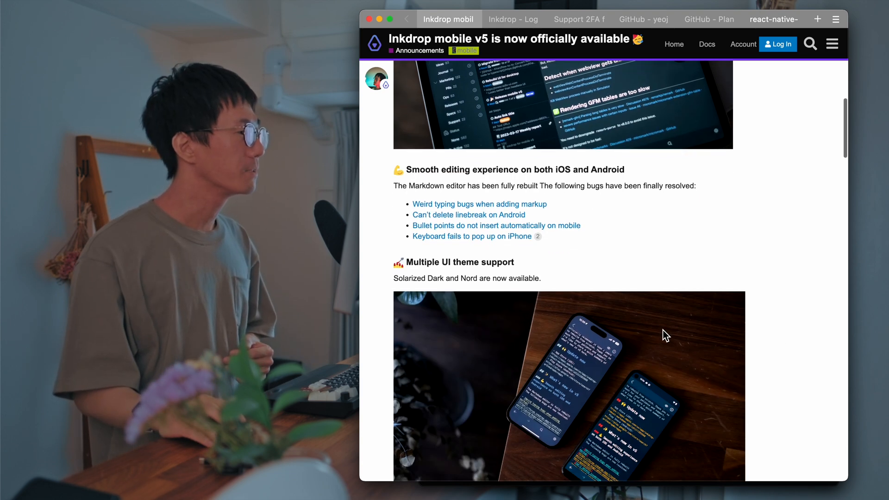
scroll("down", 3)
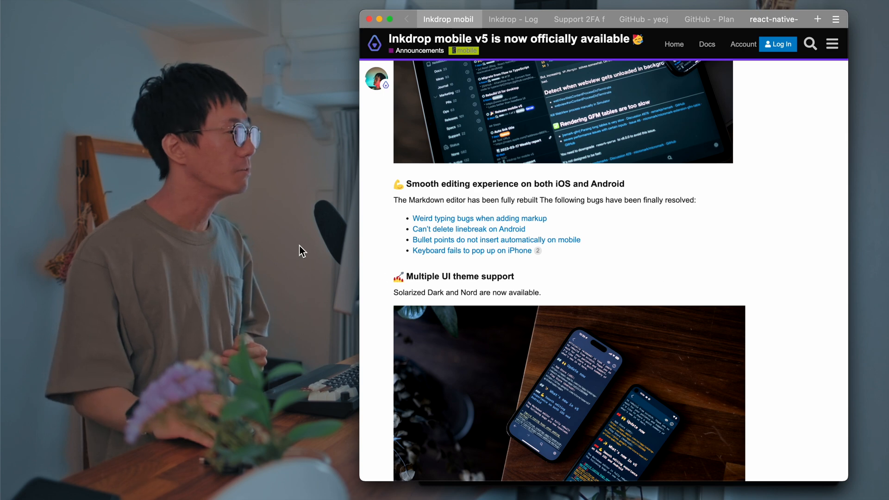
mouse_move(607, 272)
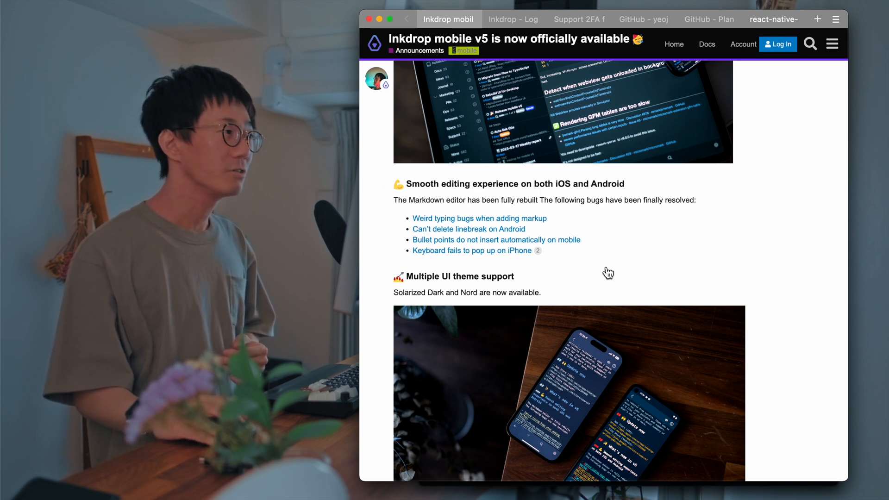
mouse_move(405, 220)
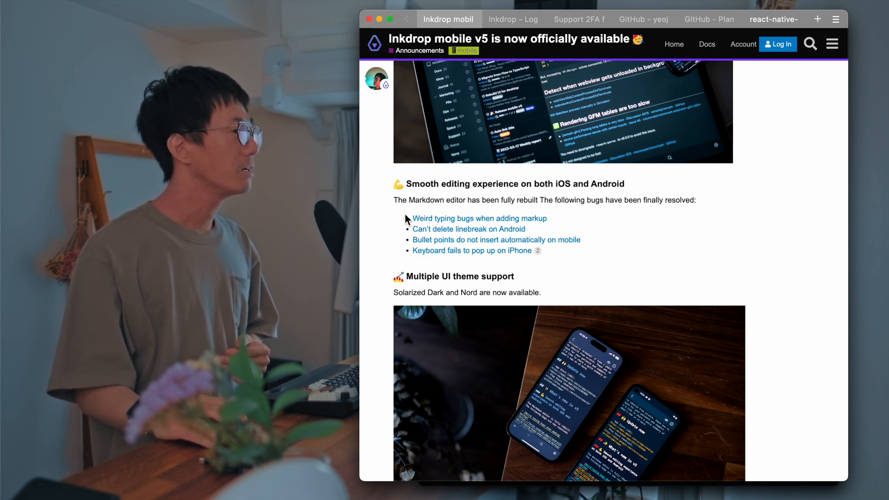
mouse_move(482, 224)
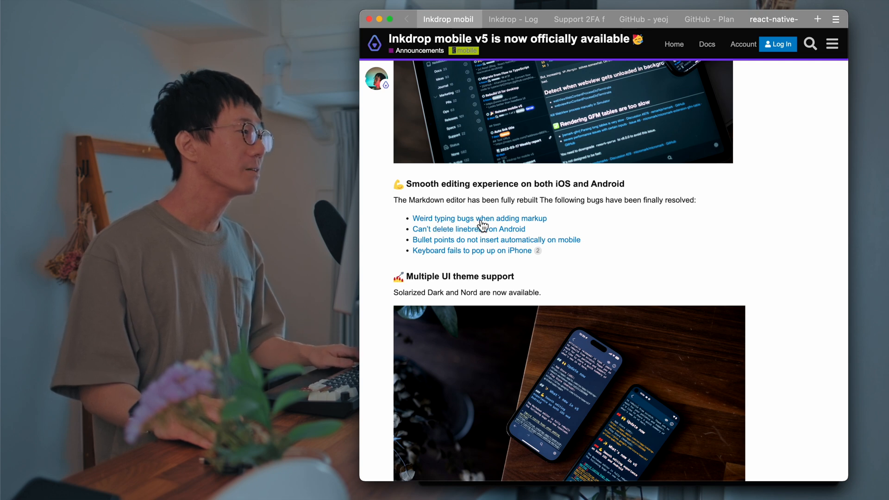
left_click(574, 19)
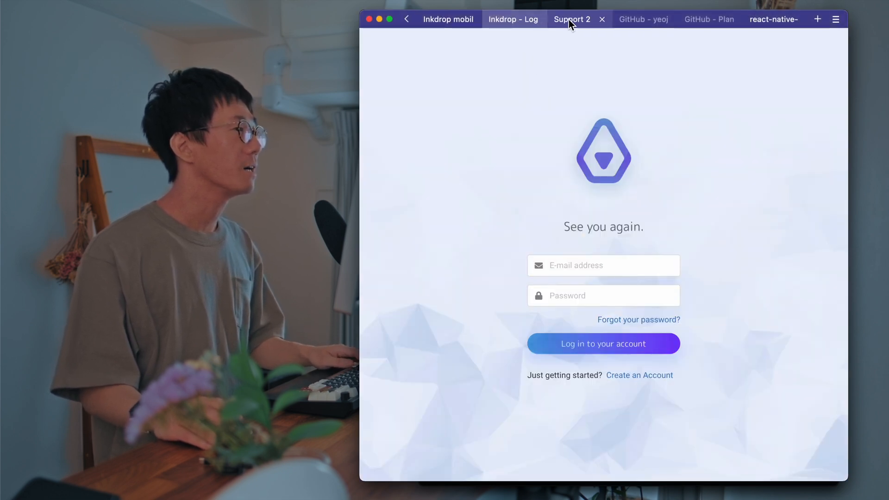
left_click(448, 19)
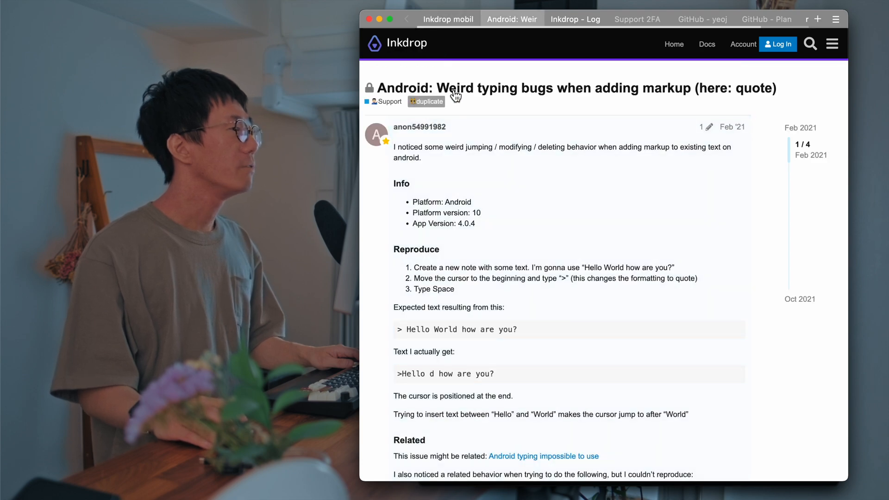
scroll("down", 3)
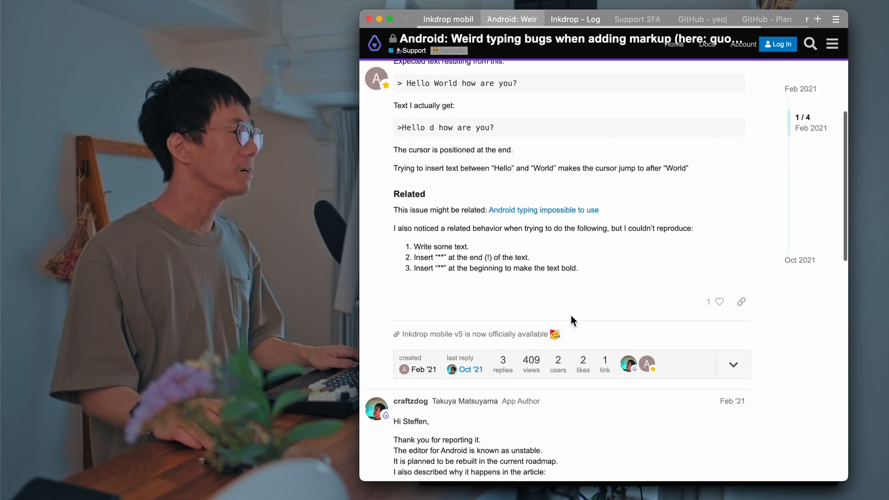
scroll("down", 3)
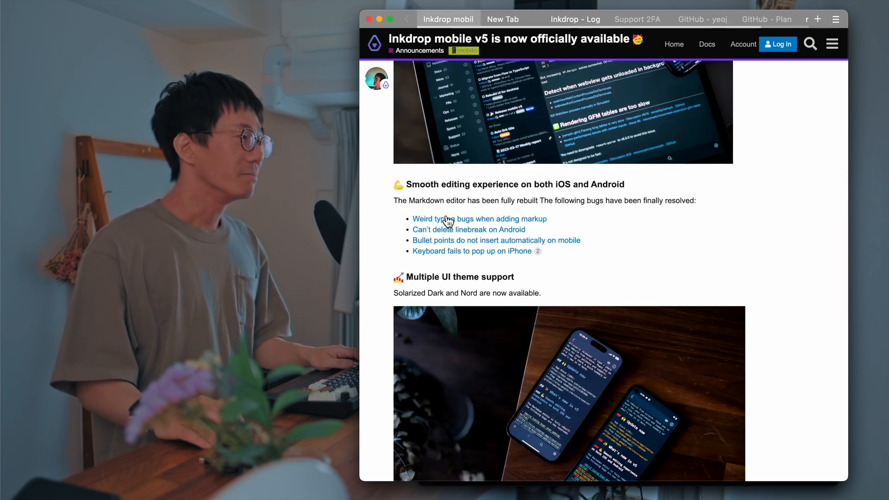
left_click(469, 229)
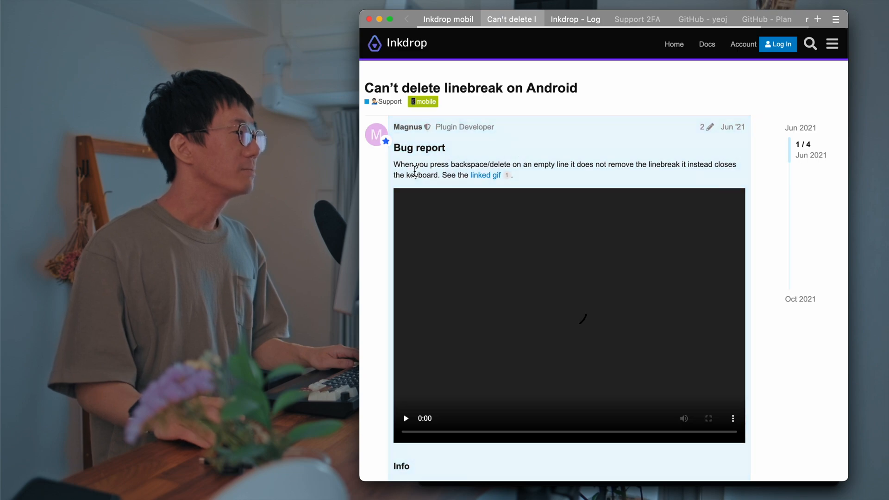
scroll("down", 3)
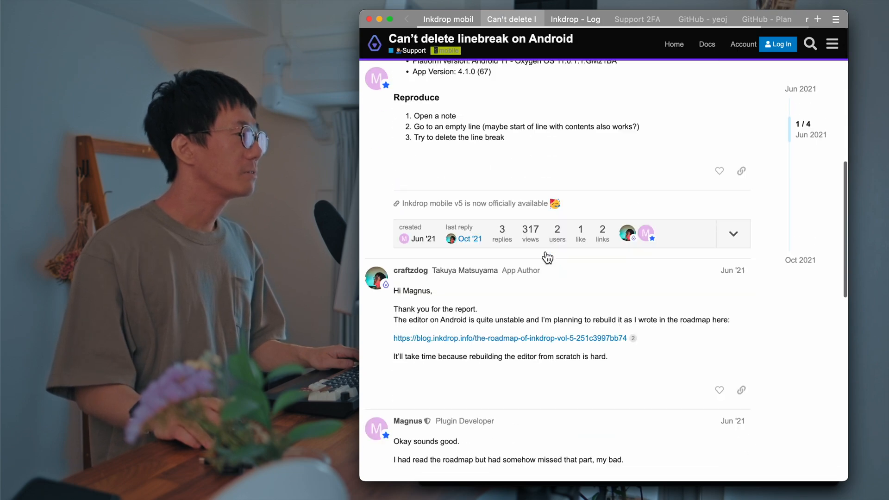
left_click(473, 202)
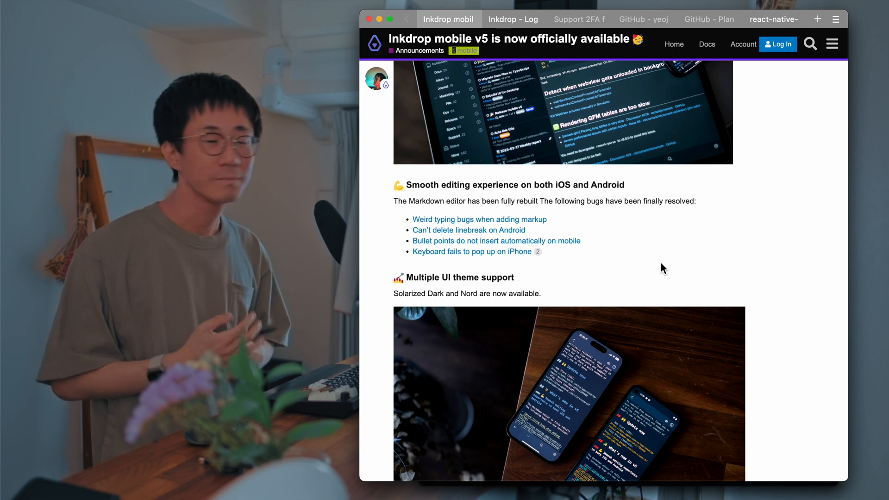
scroll("down", 3)
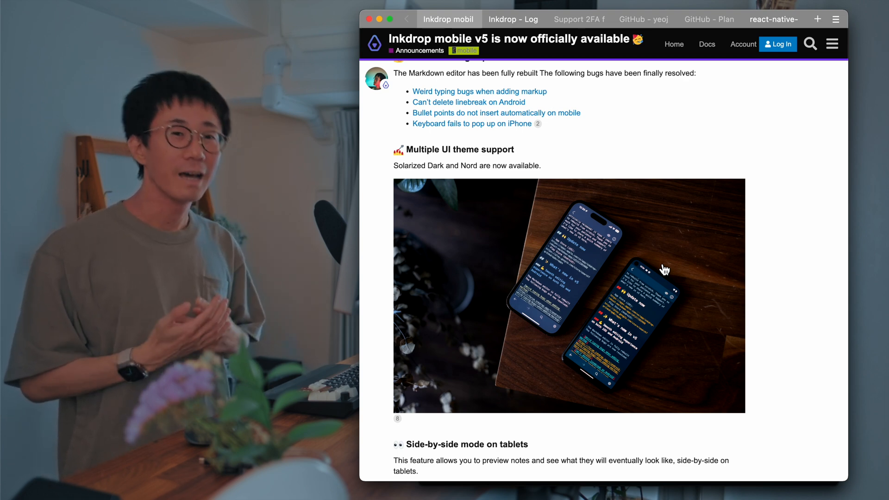
mouse_move(599, 174)
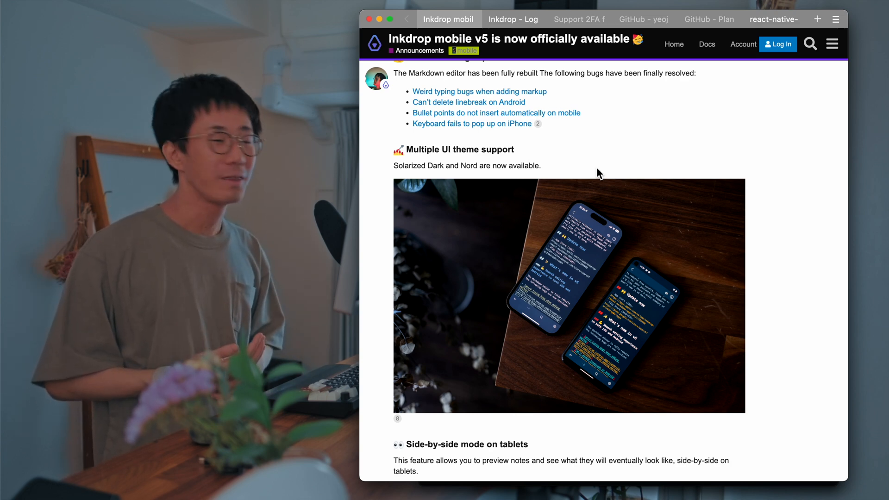
mouse_move(418, 169)
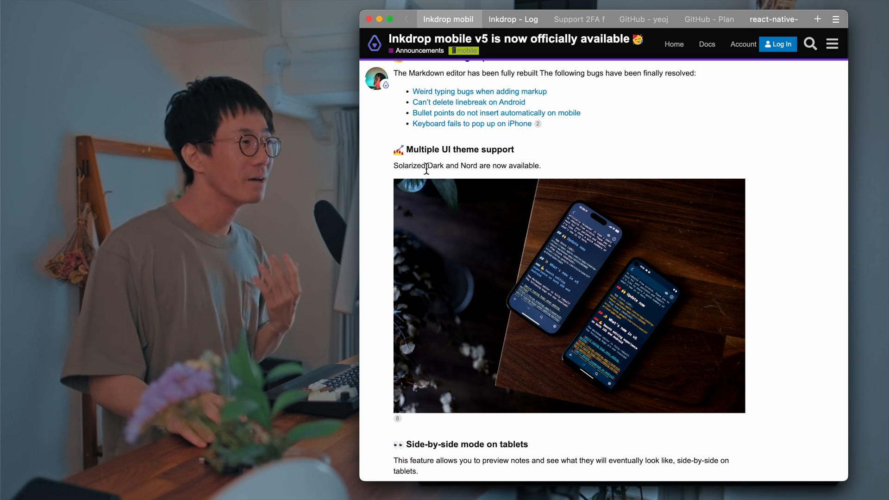
double_click(468, 165)
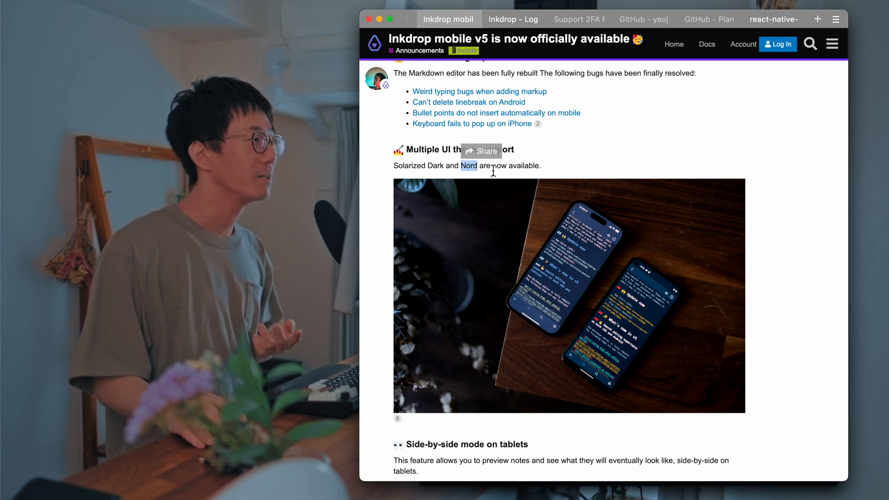
mouse_move(558, 221)
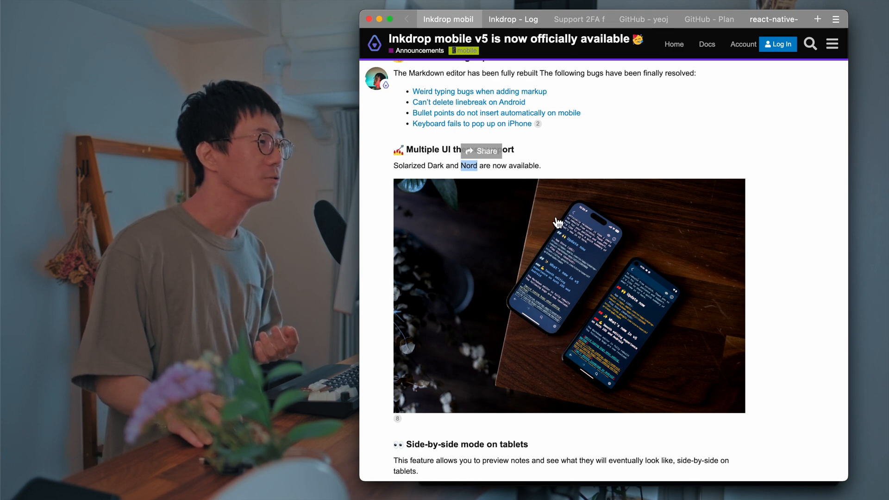
scroll("down", 3)
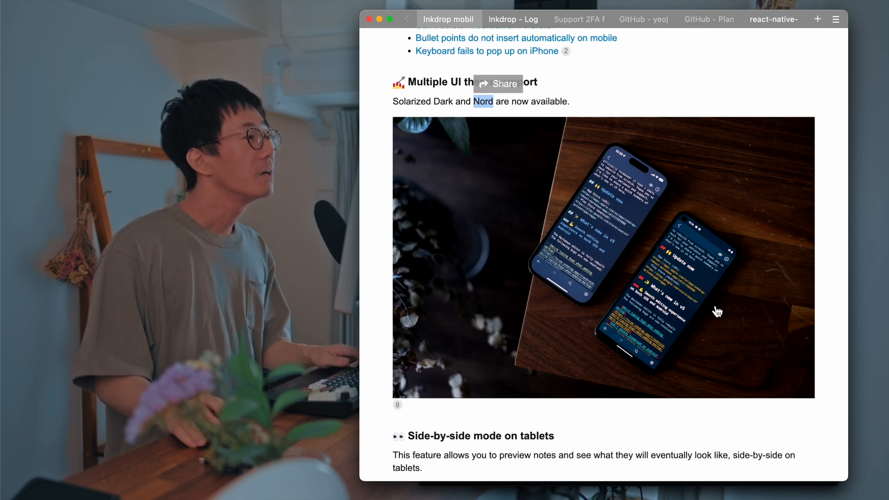
mouse_move(663, 262)
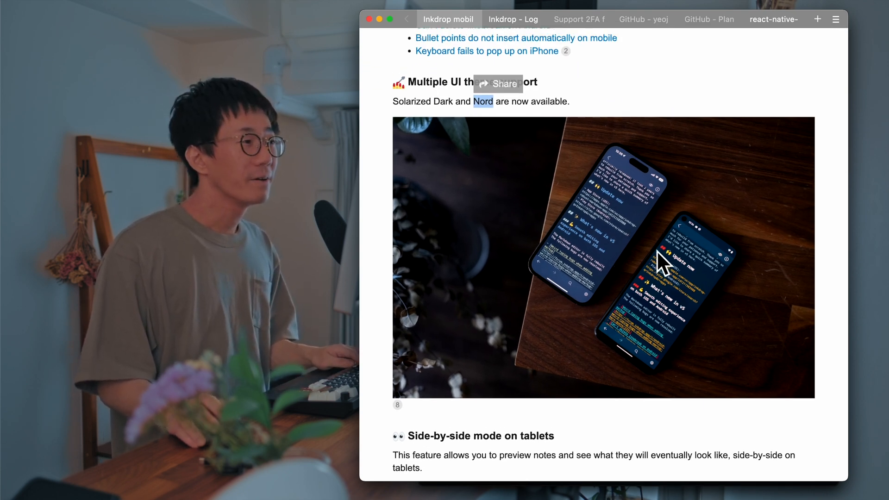
scroll("up", 3)
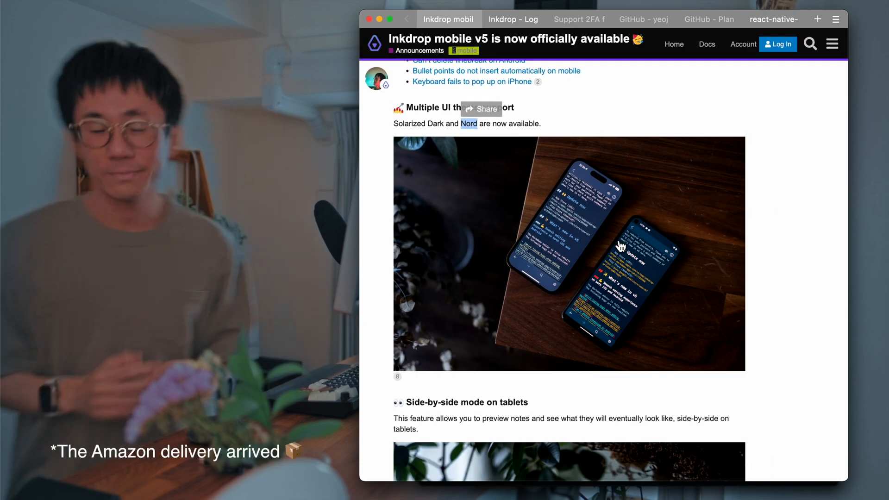
Scroll the announcement to the Side-by-side mode on tablets section with its photo.
scroll("down", 3)
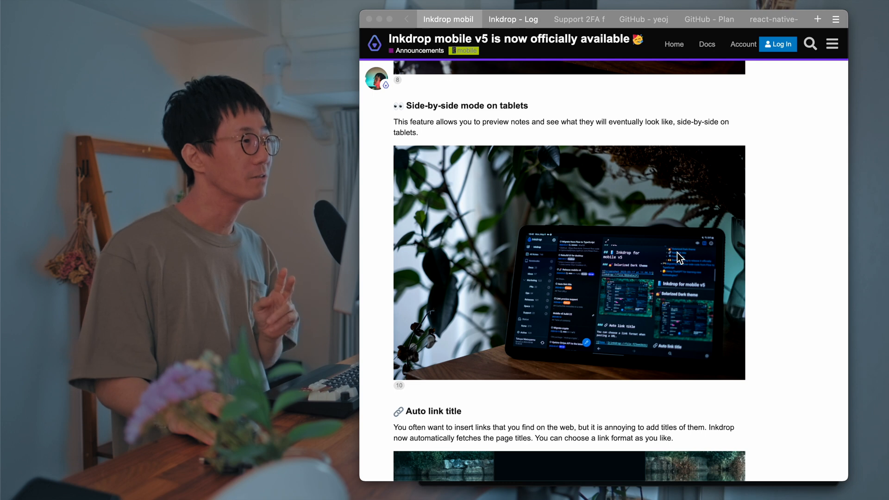
mouse_move(632, 291)
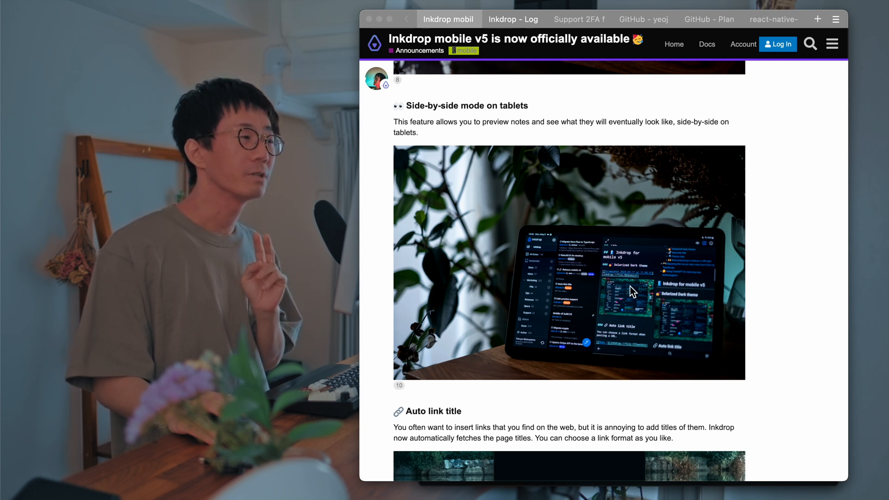
mouse_move(675, 334)
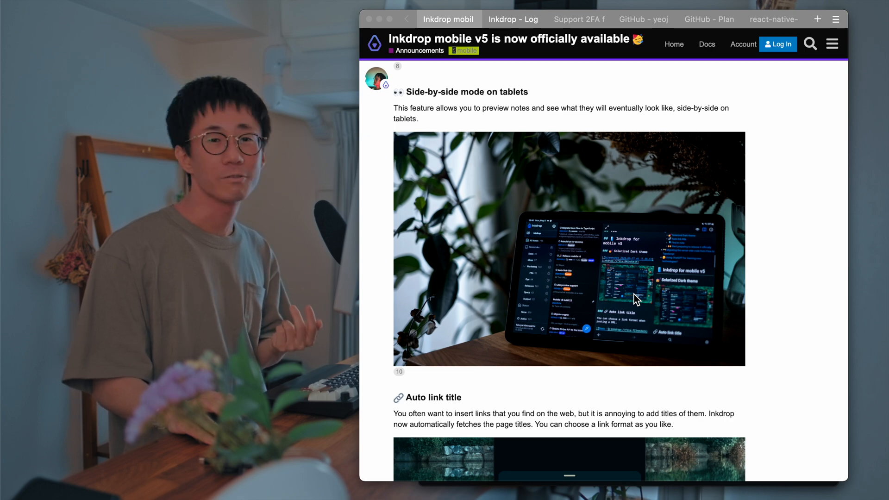
Scroll to the Auto link title section and its Choose a link format screenshot.
scroll("down", 3)
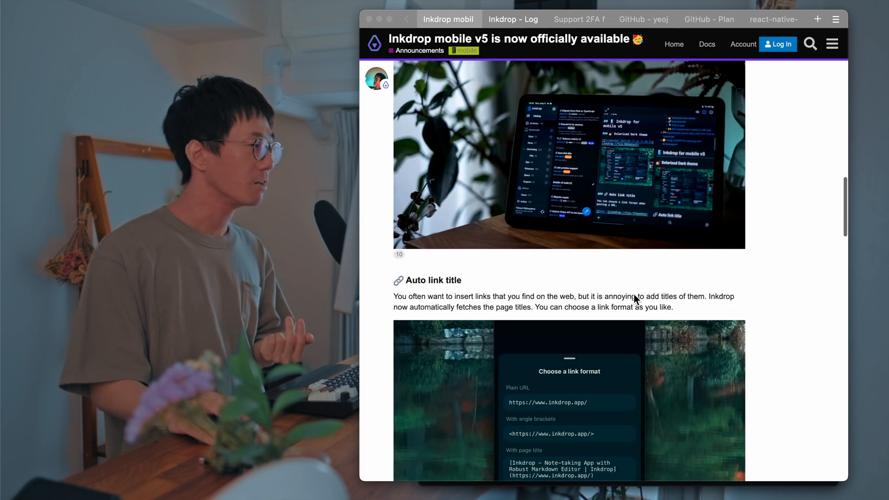
scroll("down", 3)
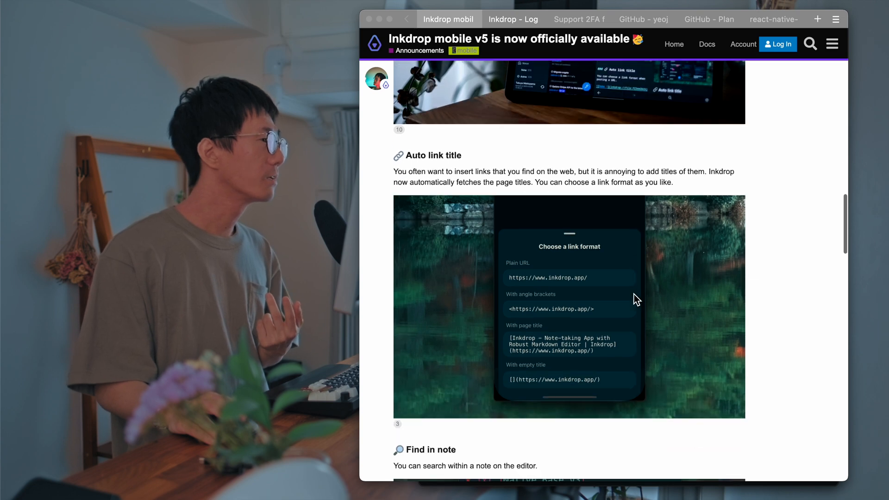
scroll("down", 3)
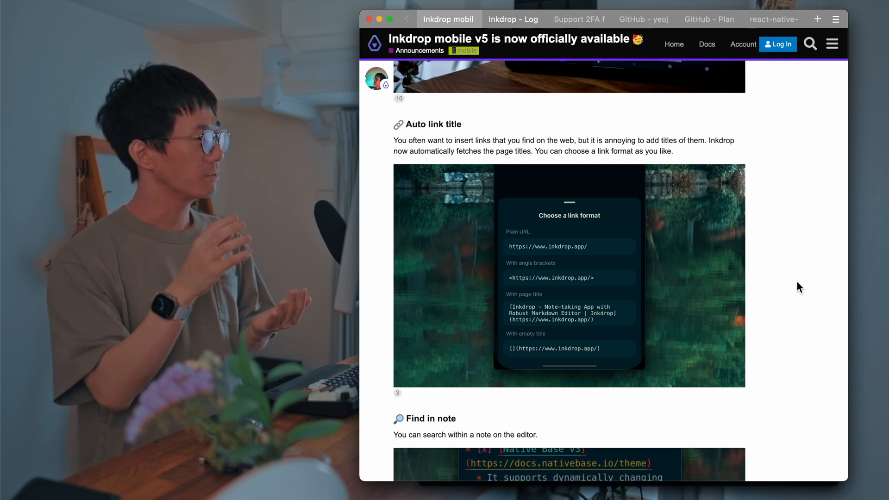
mouse_move(655, 315)
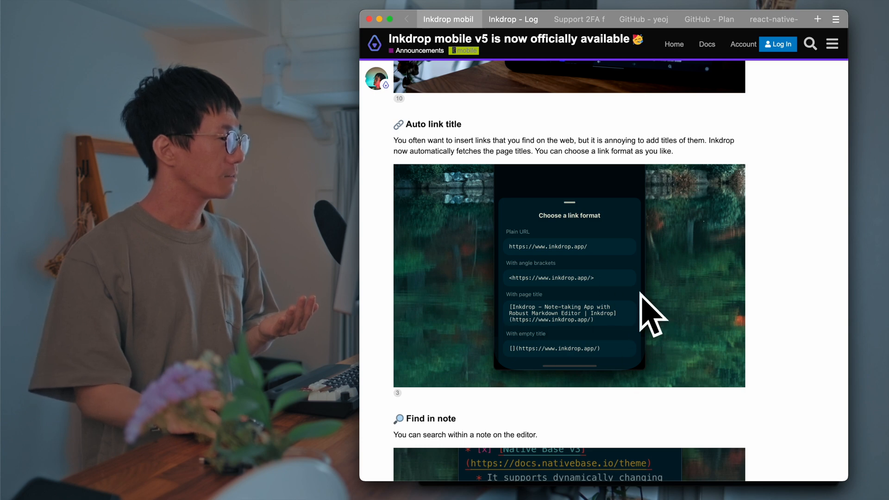
mouse_move(713, 374)
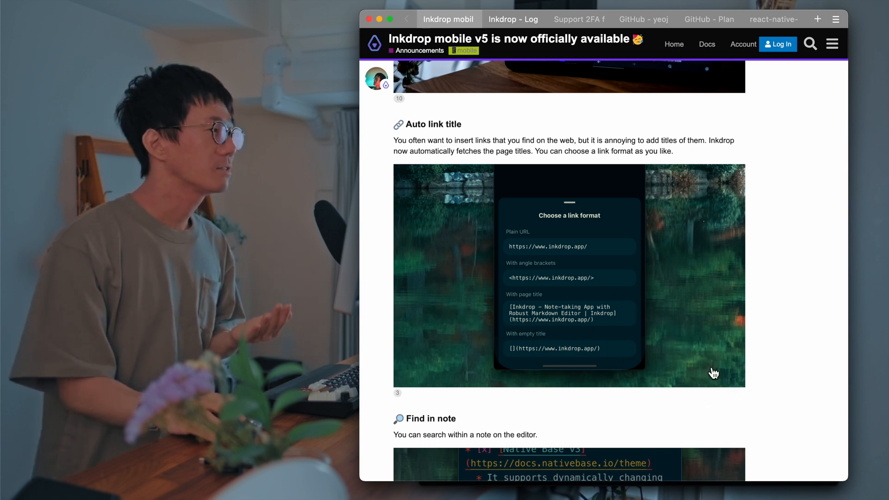
mouse_move(761, 379)
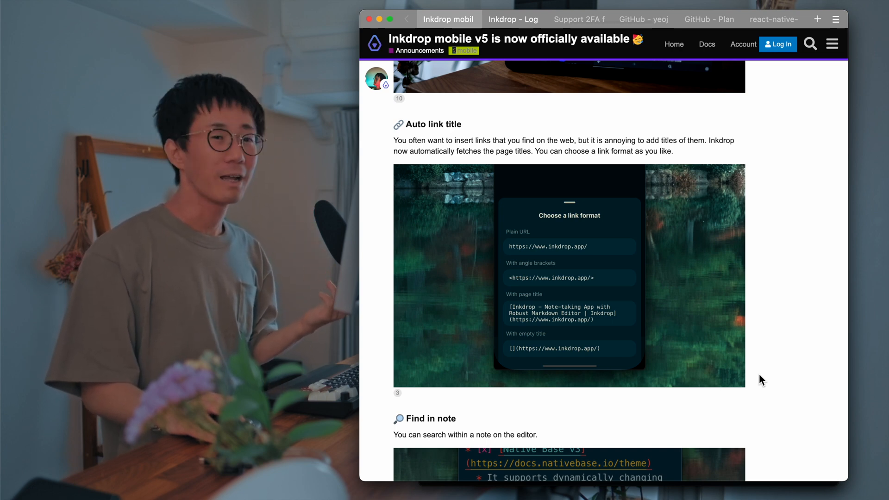
Read past Find in note down to the GitHub-like revision history attachment.
scroll("down", 3)
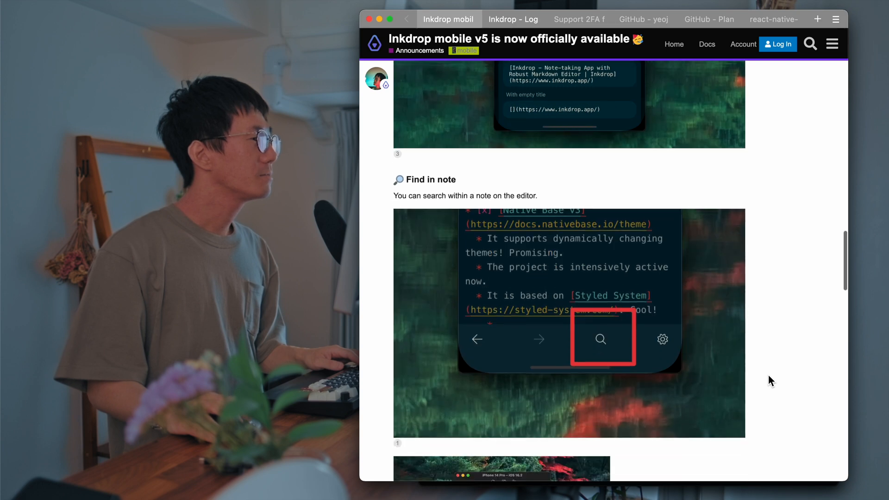
scroll("down", 3)
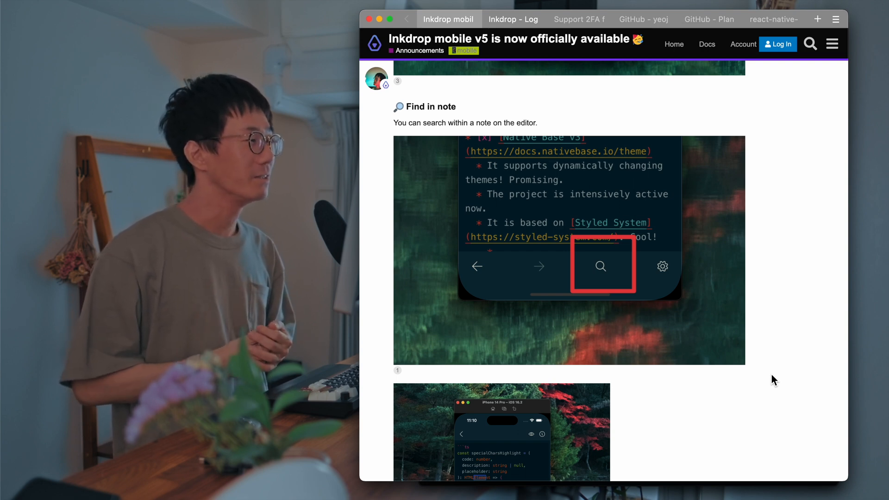
scroll("down", 3)
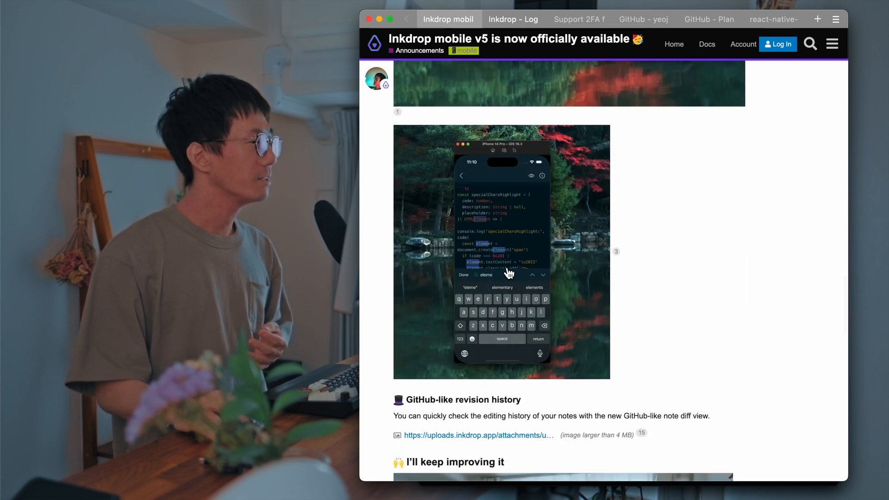
scroll("down", 3)
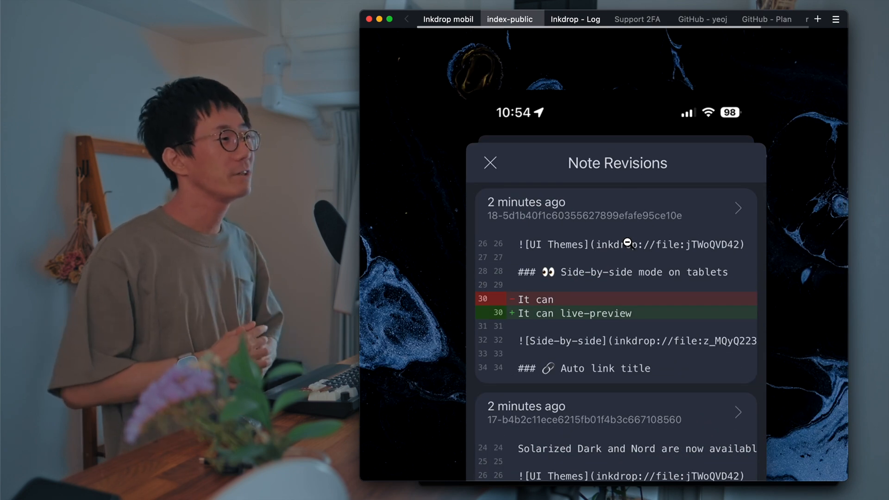
Look over the Note Revisions diffs, then switch back to the journal note in the desktop app.
scroll("up", 3)
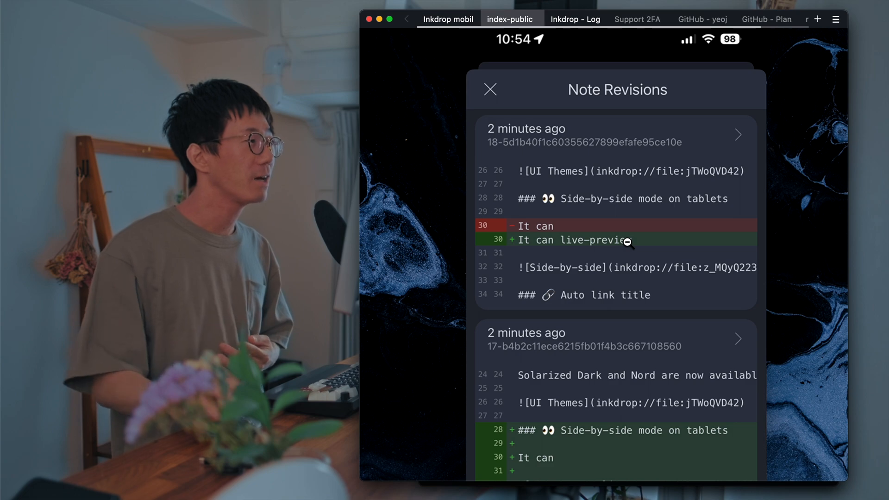
scroll("down", 3)
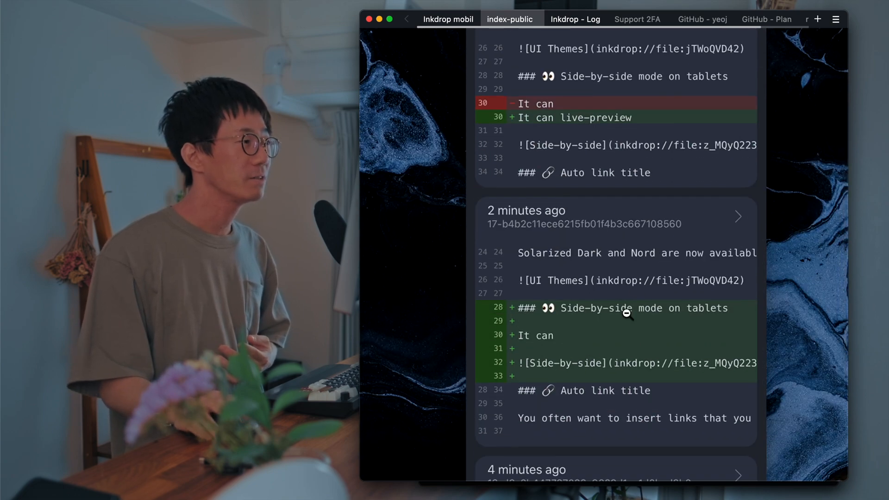
scroll("up", 3)
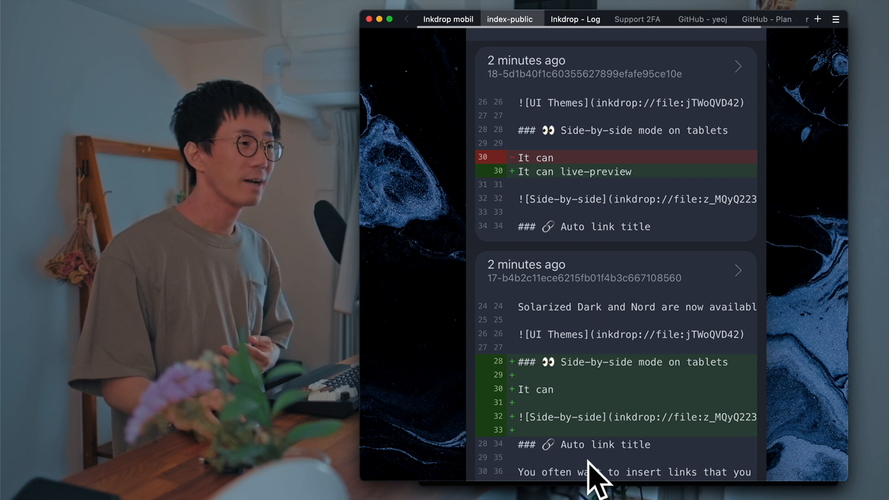
mouse_move(518, 182)
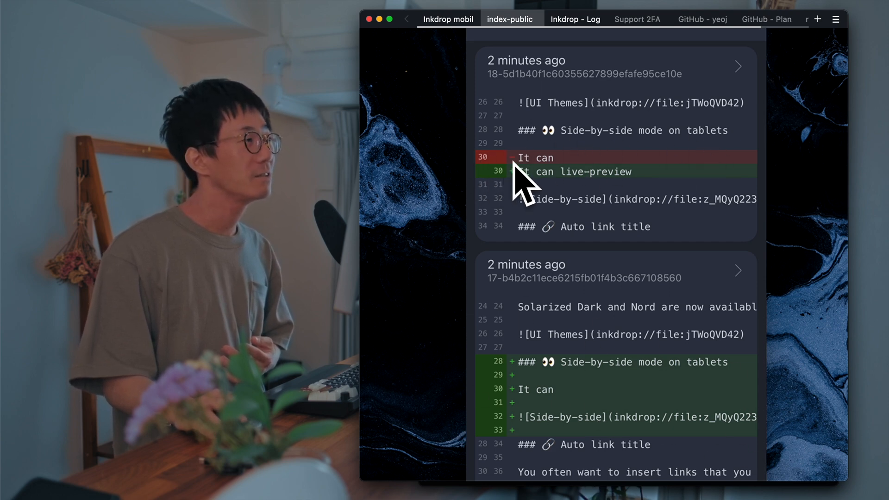
left_click(510, 19)
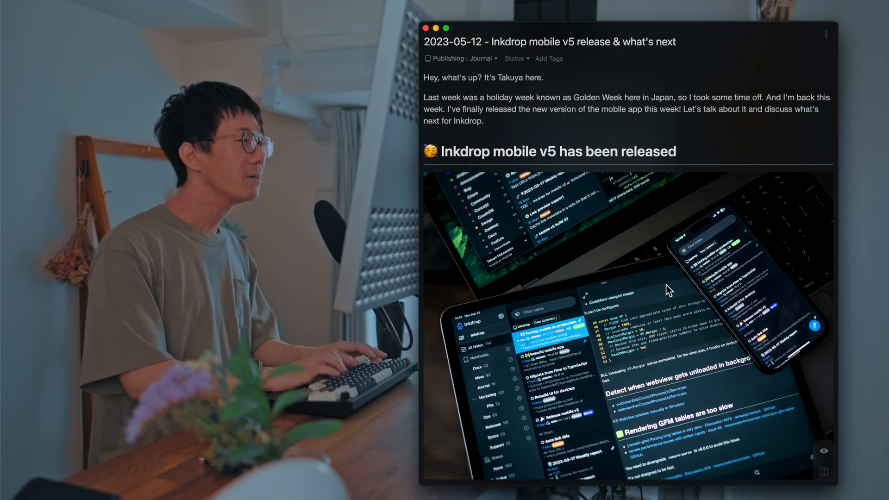
Scroll the note past release highlights to the Google Play approval and web app migration sections.
scroll("down", 3)
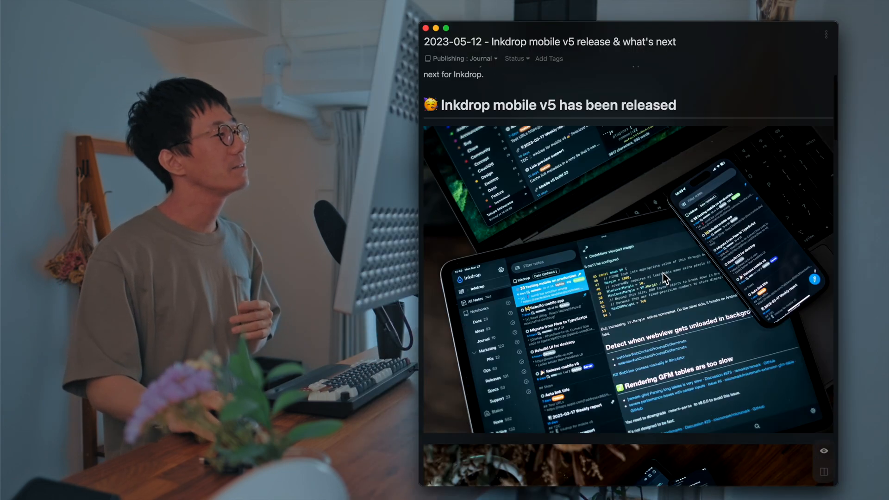
scroll("down", 3)
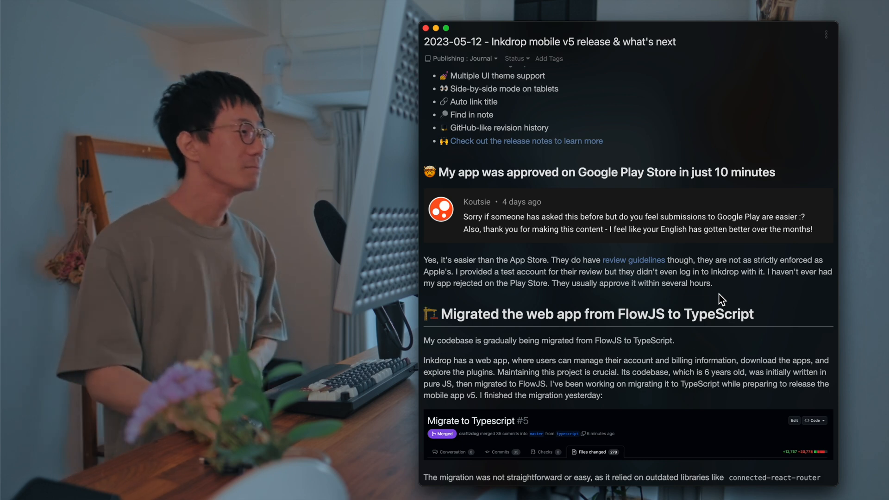
Scroll to the connected-react-router and precss paragraph and the dependency diff image.
scroll("down", 3)
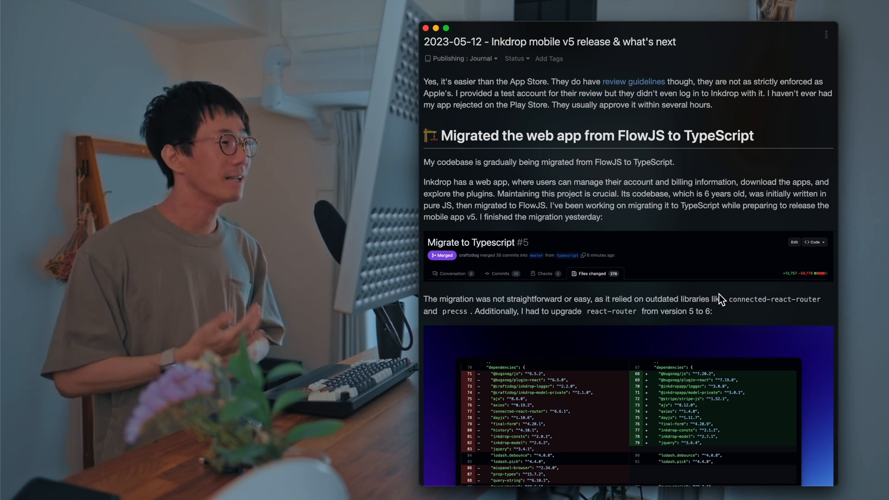
Scroll past the package.json diff to the +12,757 −30,778 stats and the What's next heading.
scroll("down", 3)
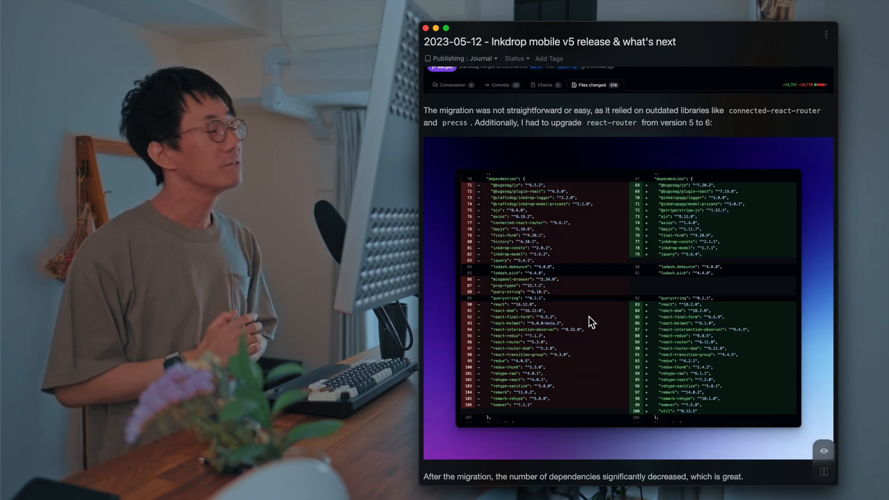
mouse_move(556, 291)
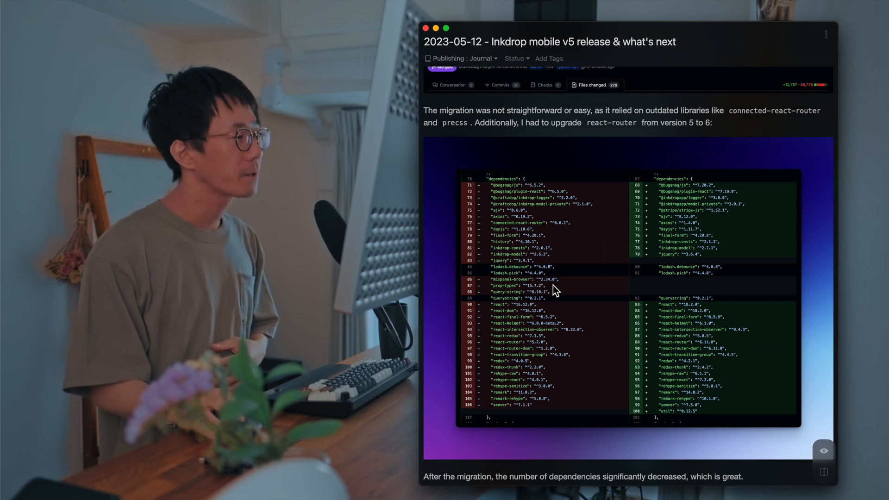
mouse_move(782, 342)
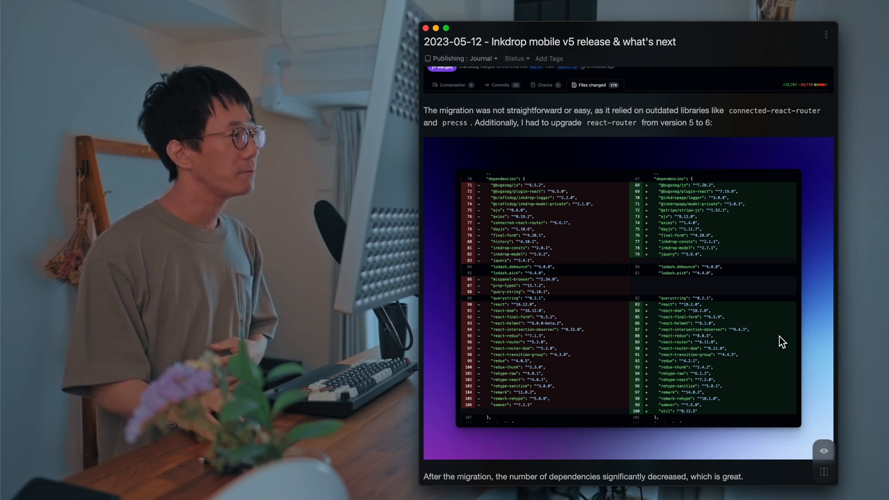
mouse_move(588, 302)
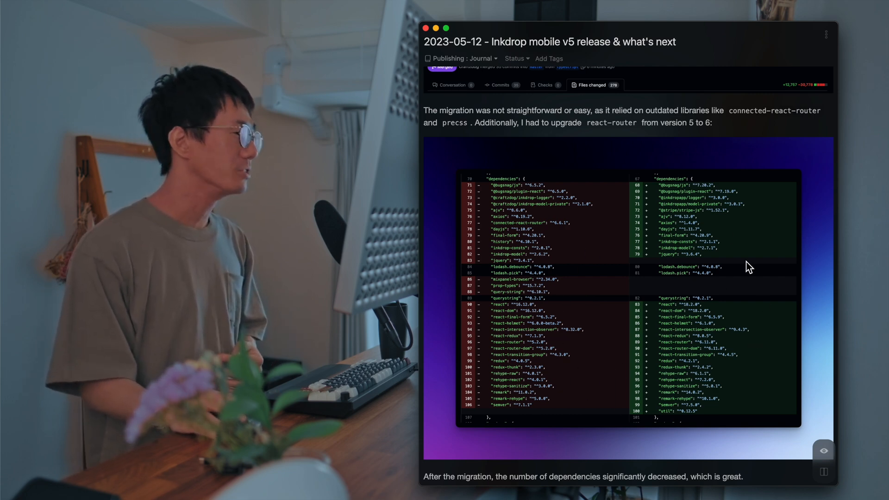
mouse_move(789, 141)
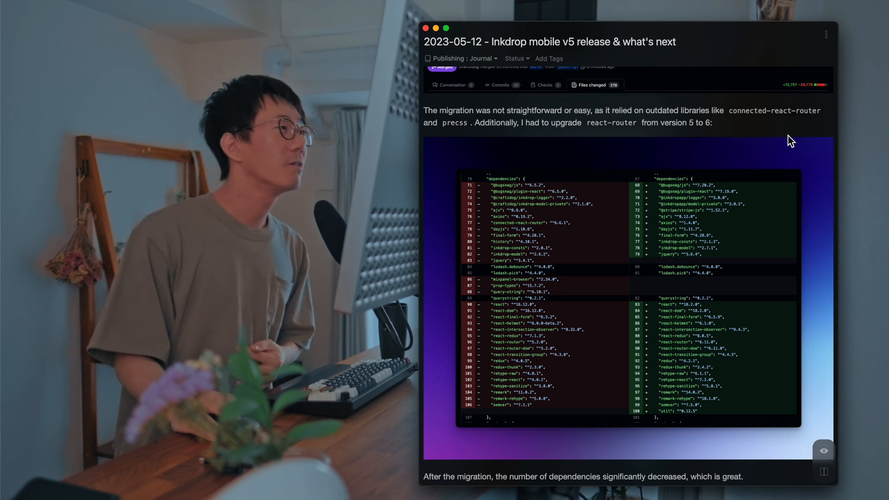
mouse_move(753, 116)
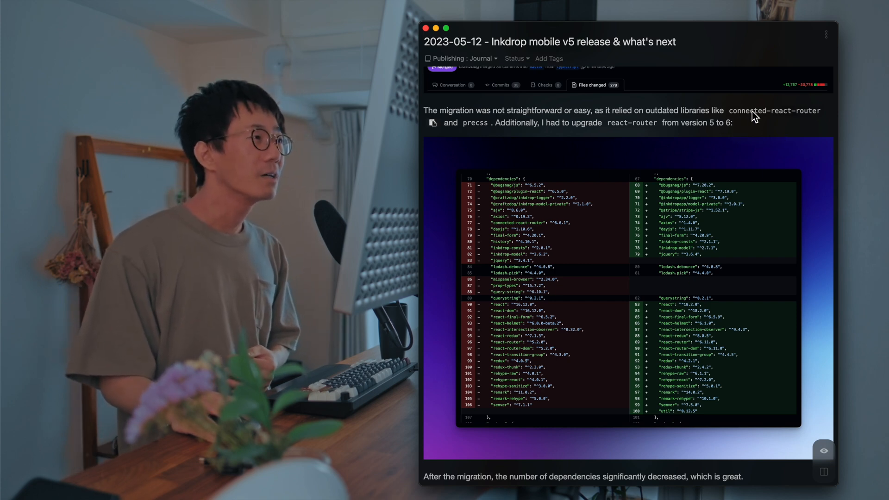
mouse_move(813, 187)
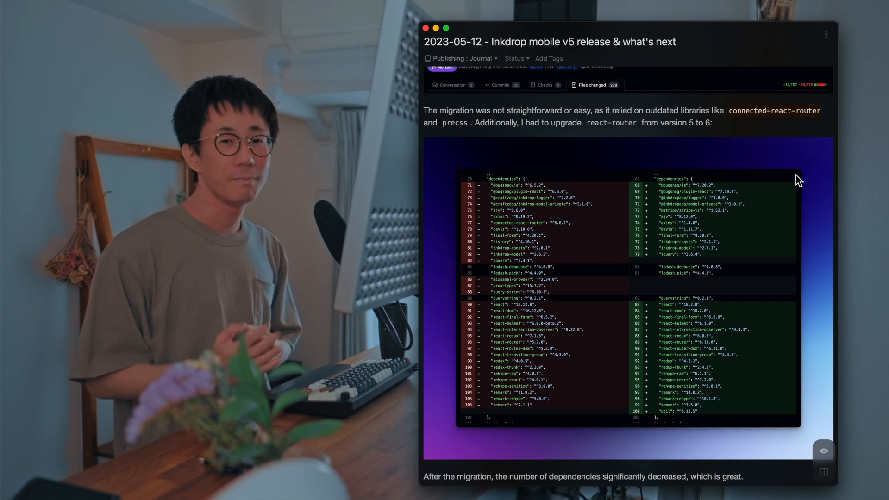
mouse_move(686, 113)
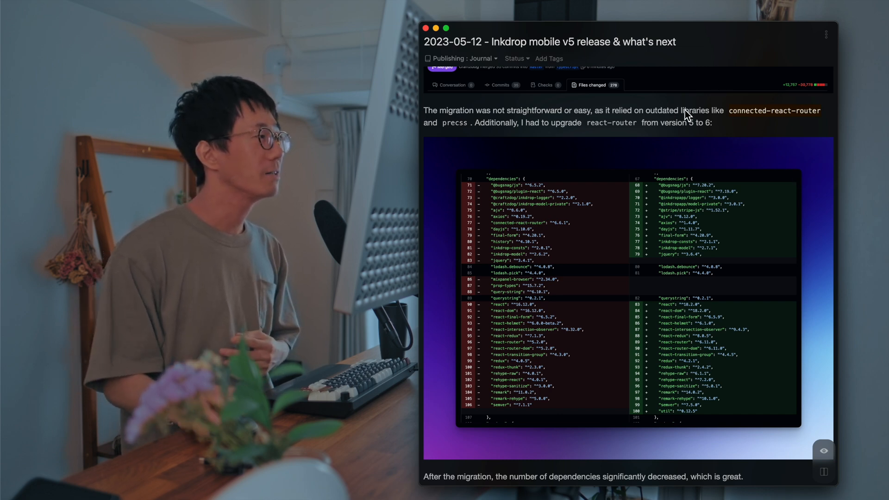
mouse_move(819, 281)
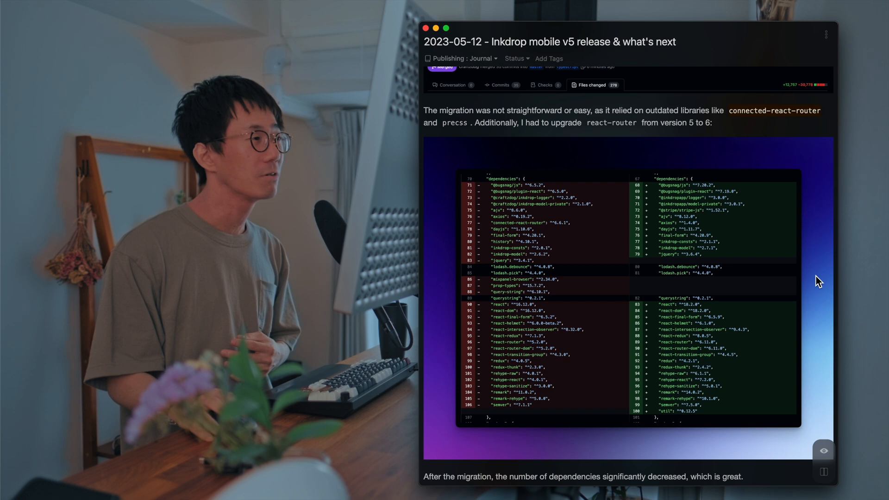
mouse_move(863, 309)
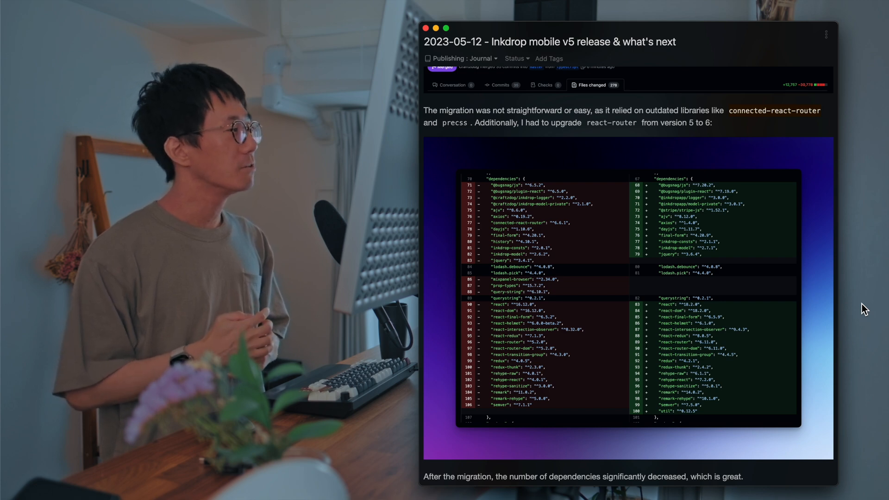
mouse_move(838, 307)
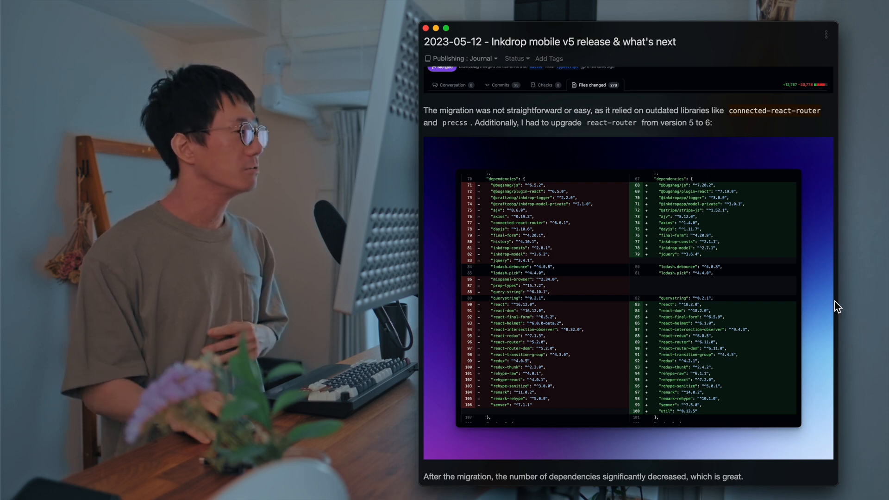
scroll("down", 3)
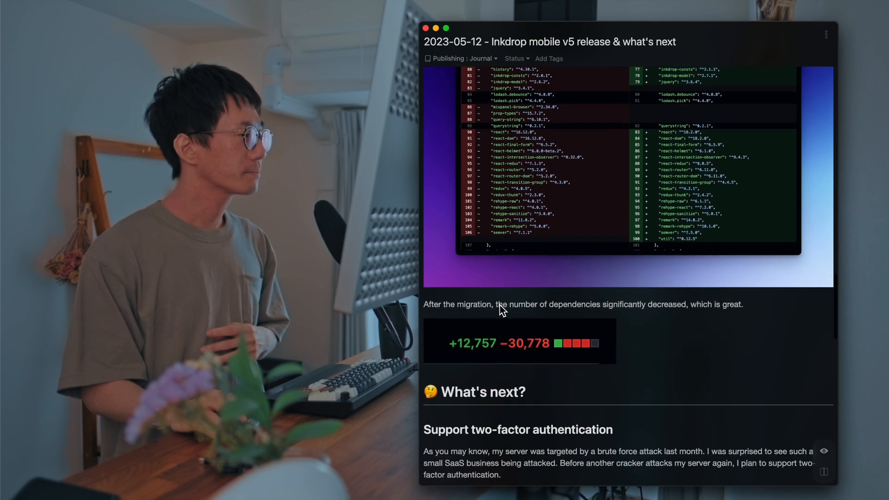
Read through the Support two-factor authentication section of the note.
scroll("down", 3)
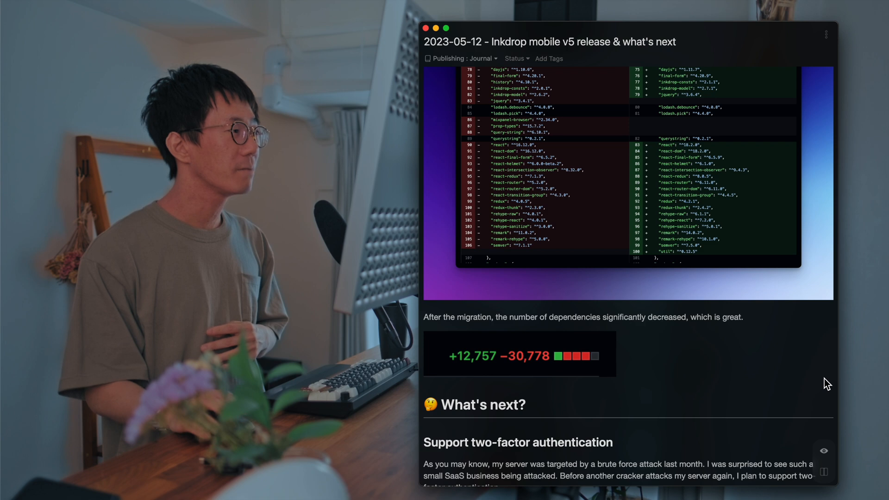
mouse_move(658, 339)
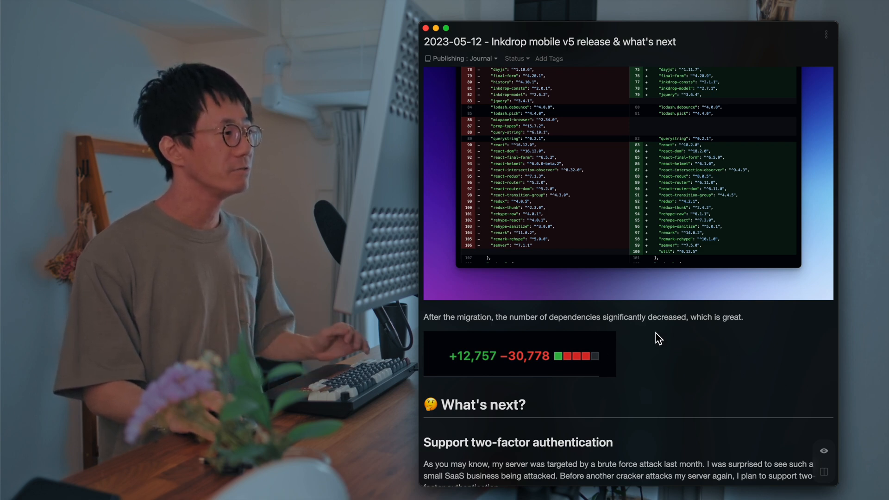
mouse_move(601, 403)
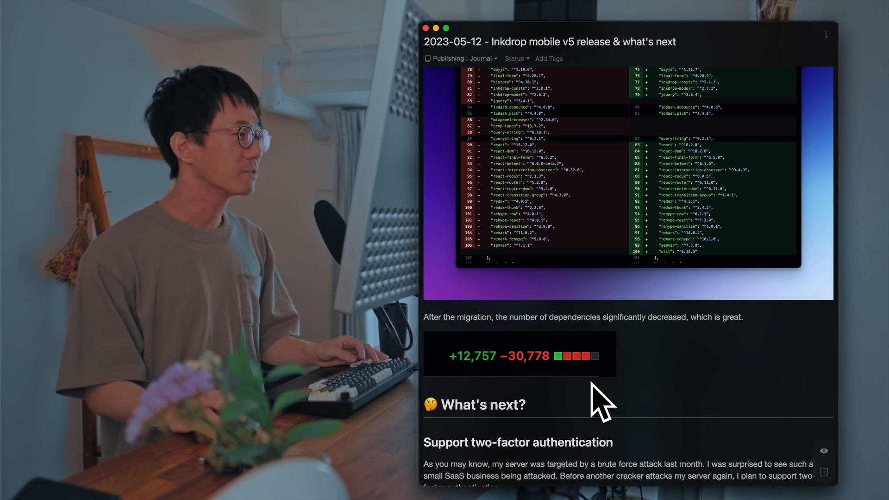
scroll("down", 3)
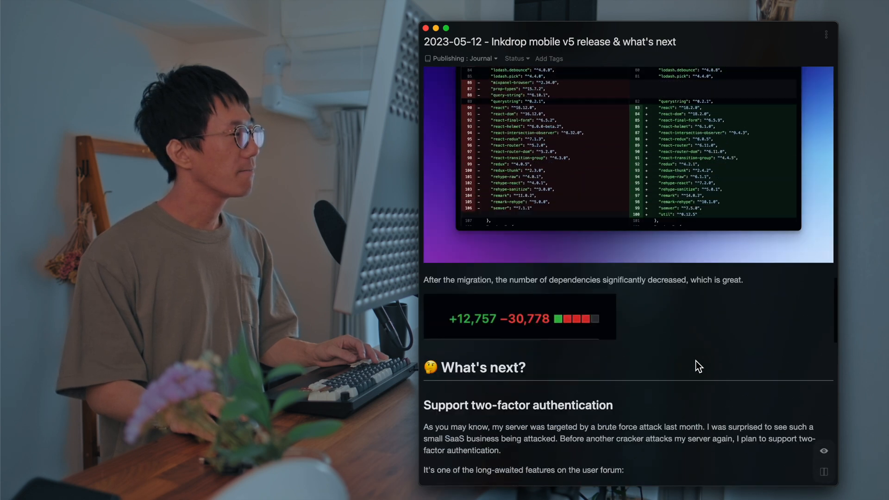
scroll("up", 3)
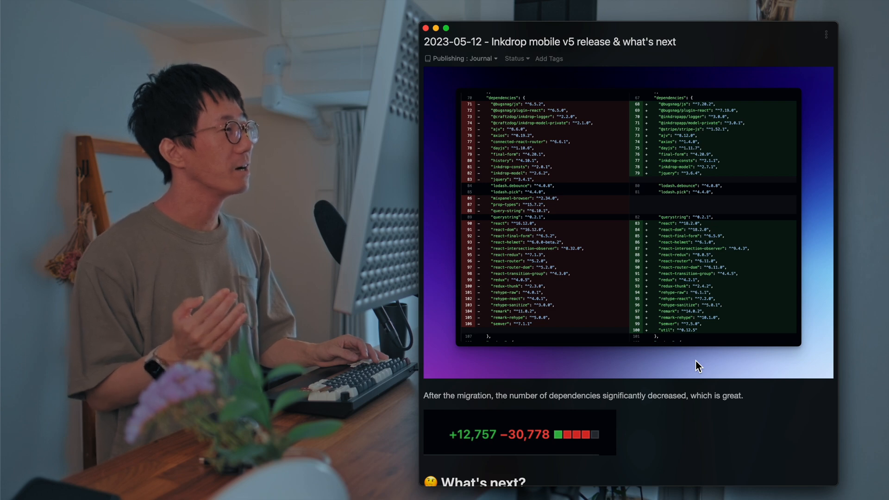
scroll("down", 3)
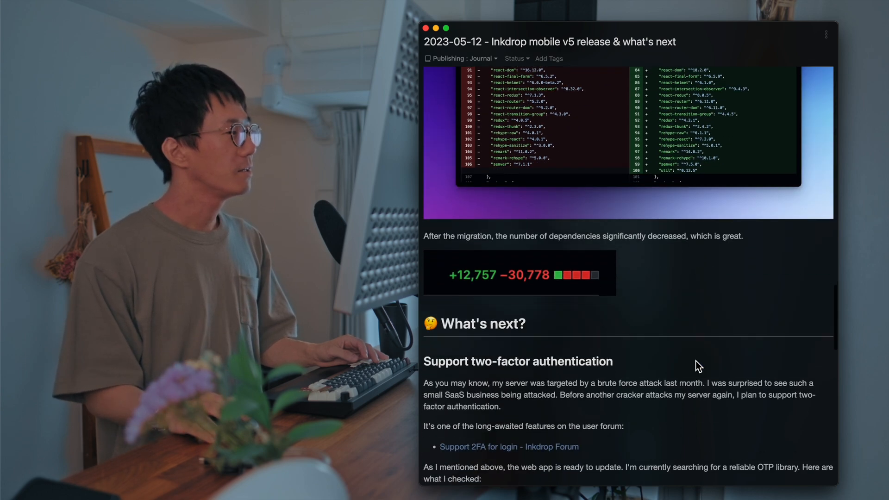
scroll("down", 3)
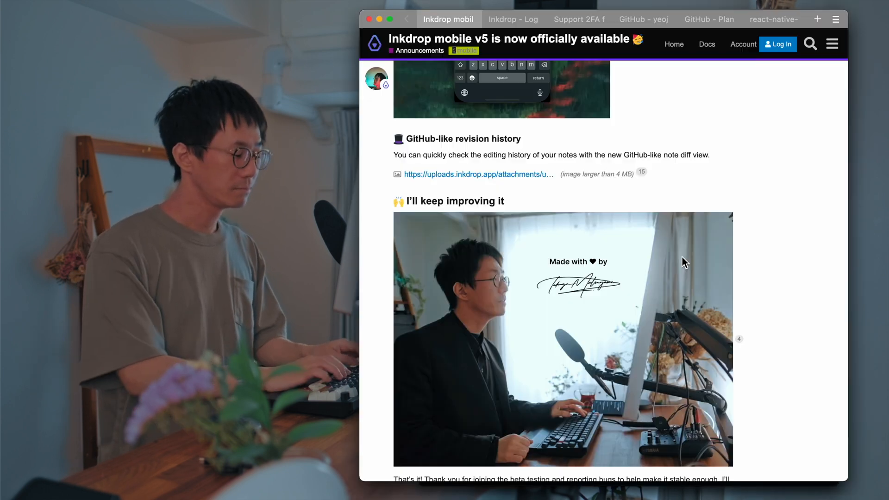
Read the 'Support 2FA for login' forum thread down through its replies.
left_click(579, 19)
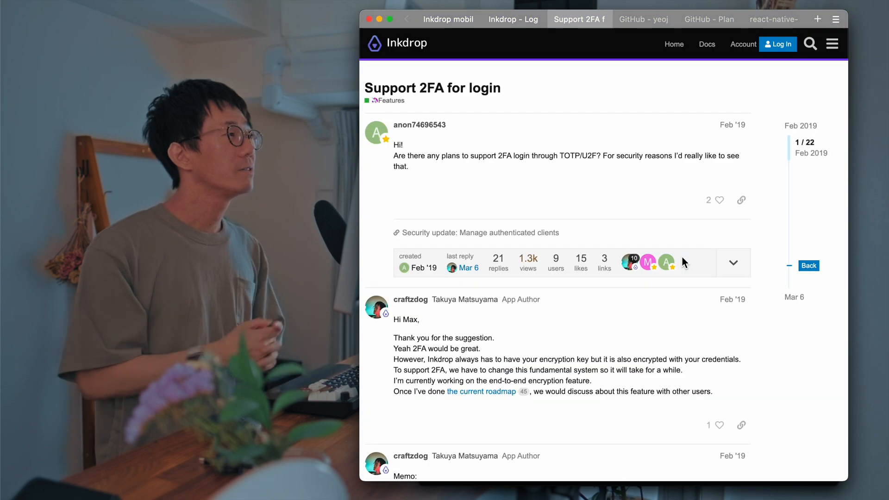
mouse_move(505, 323)
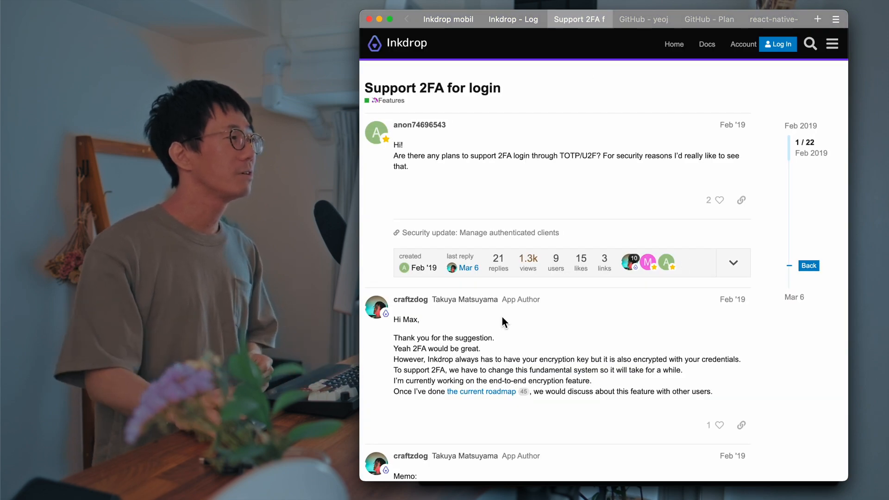
mouse_move(584, 317)
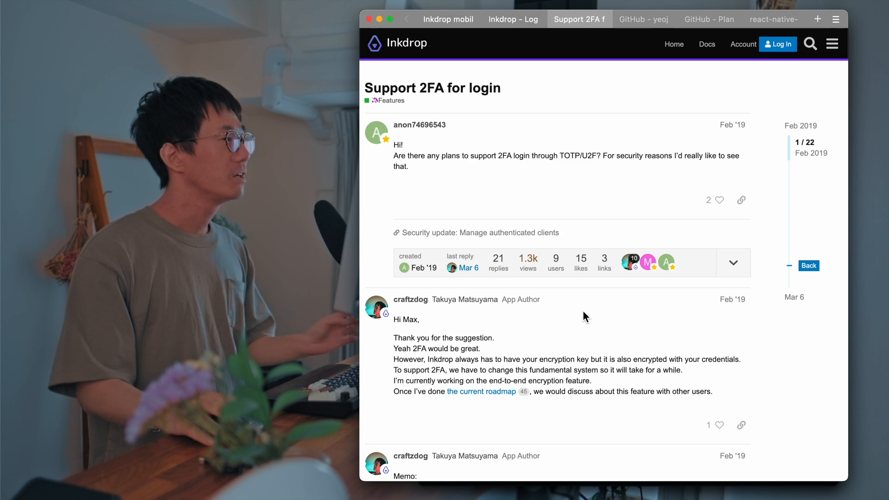
scroll("down", 3)
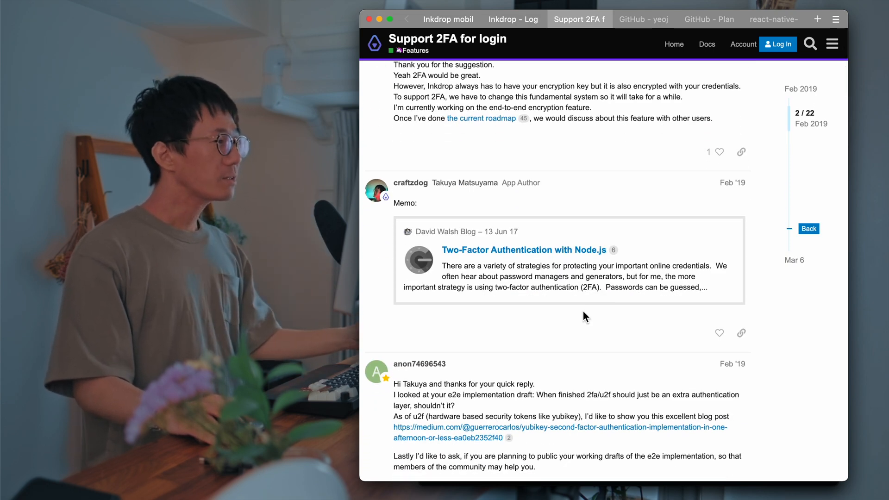
scroll("down", 3)
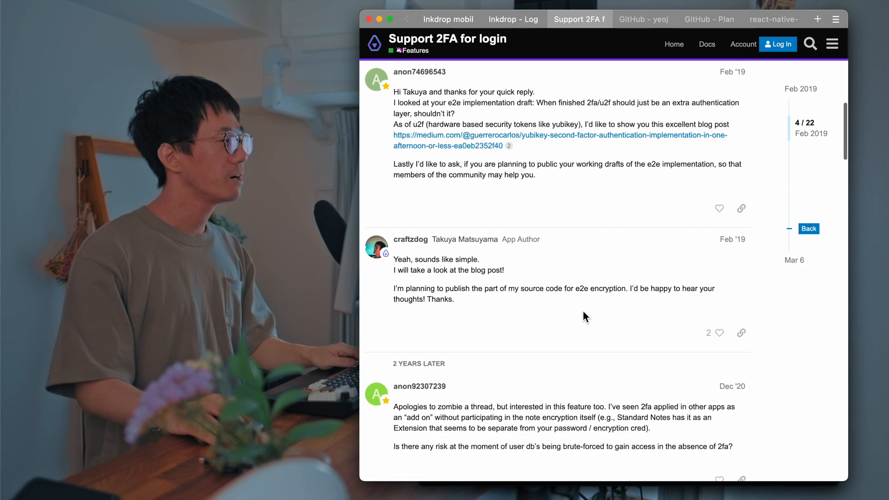
scroll("up", 3)
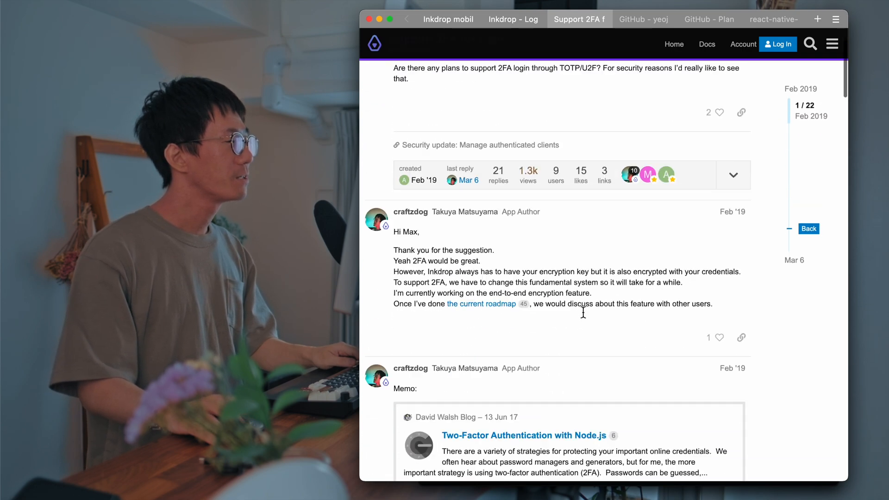
scroll("down", 3)
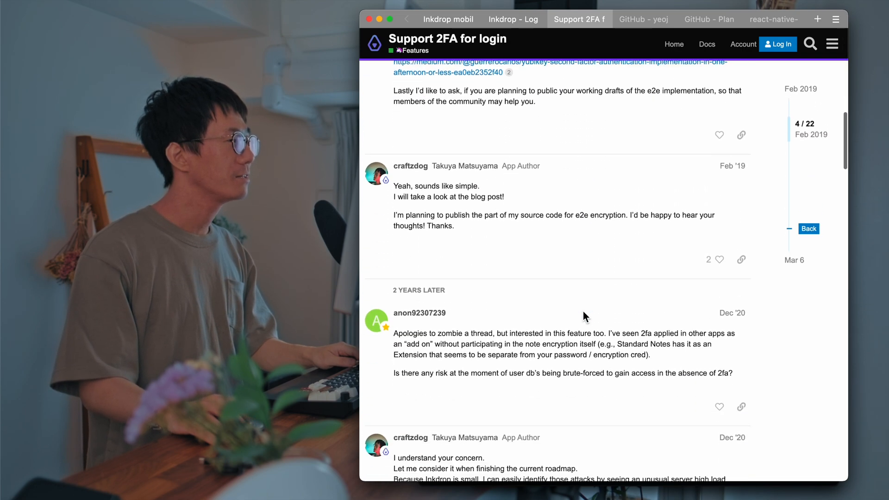
scroll("down", 3)
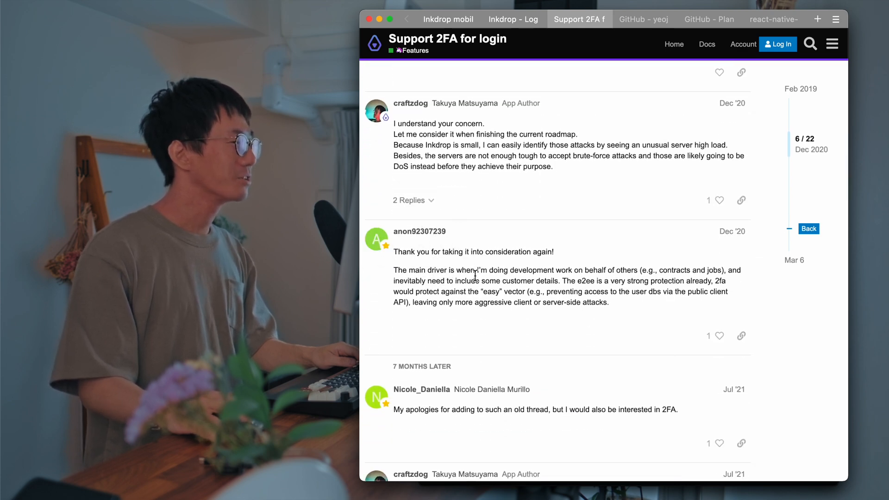
scroll("down", 3)
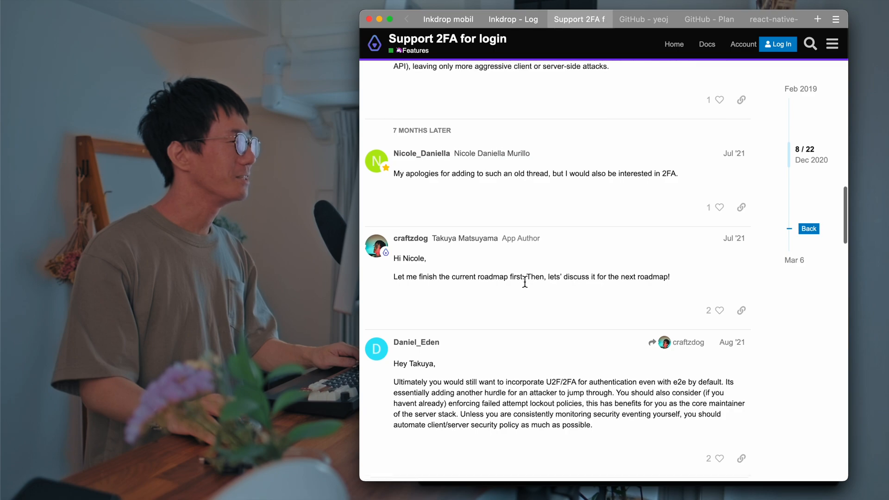
scroll("down", 3)
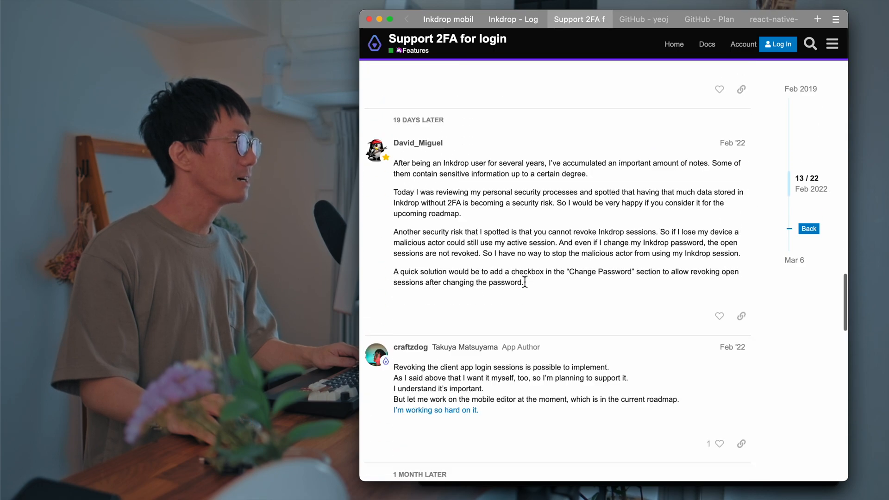
scroll("down", 3)
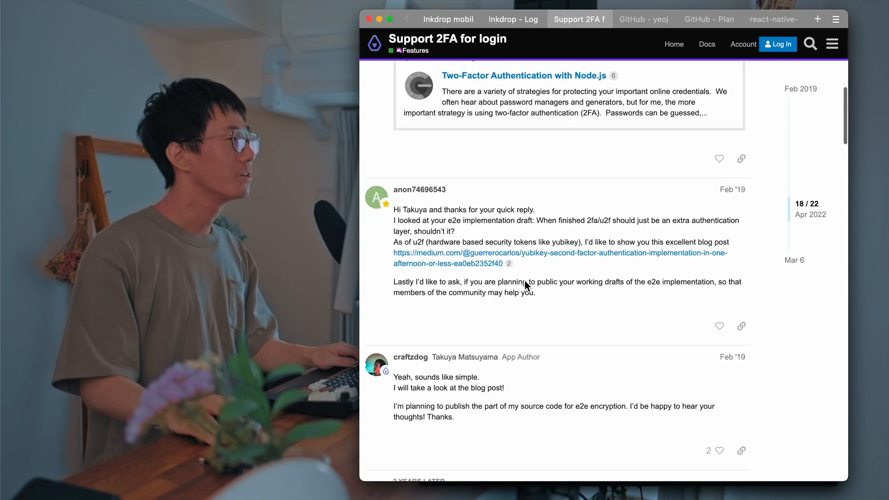
scroll("up", 3)
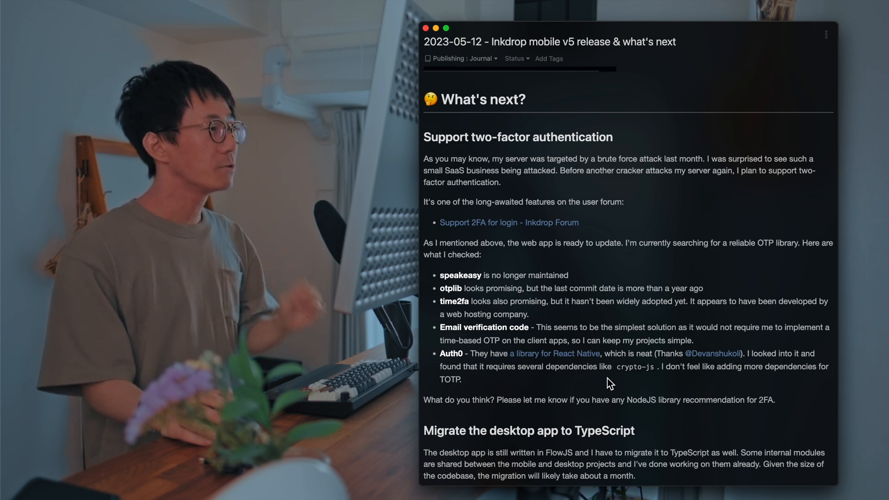
mouse_move(742, 341)
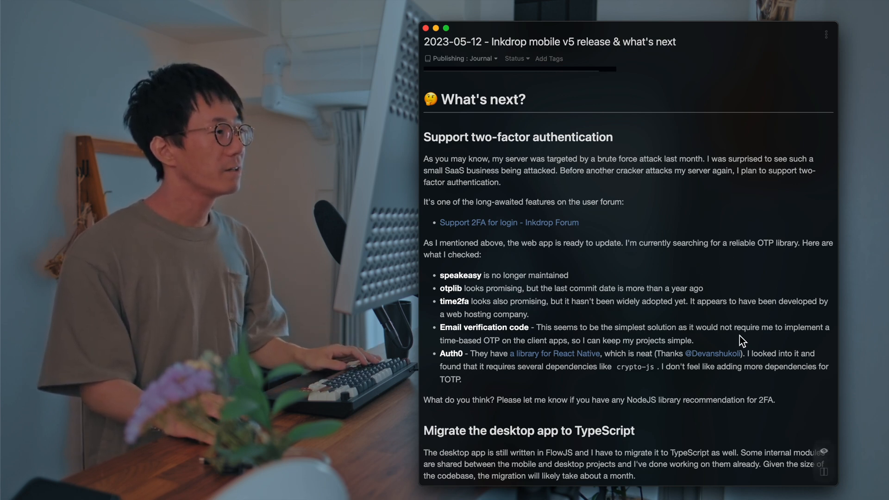
mouse_move(716, 376)
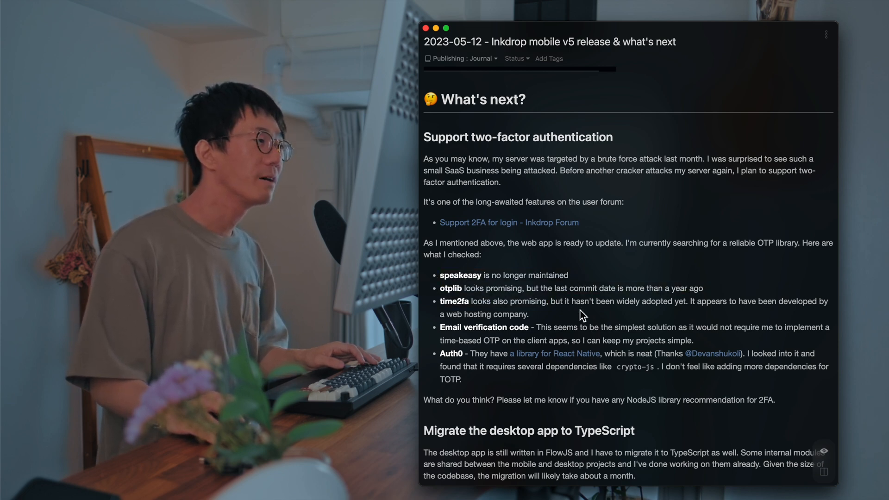
mouse_move(571, 216)
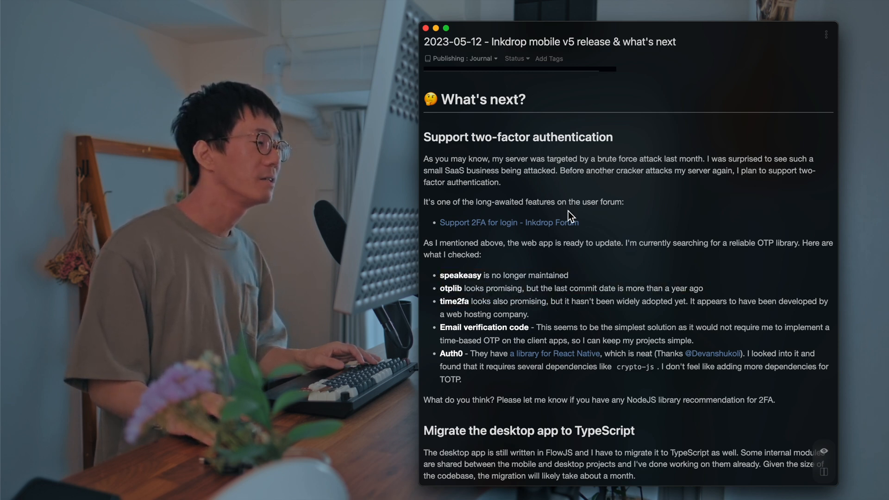
mouse_move(491, 281)
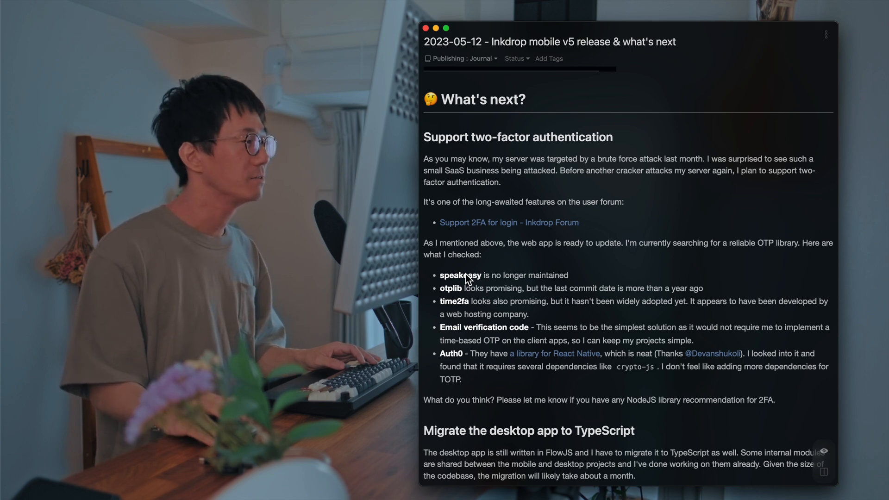
mouse_move(492, 304)
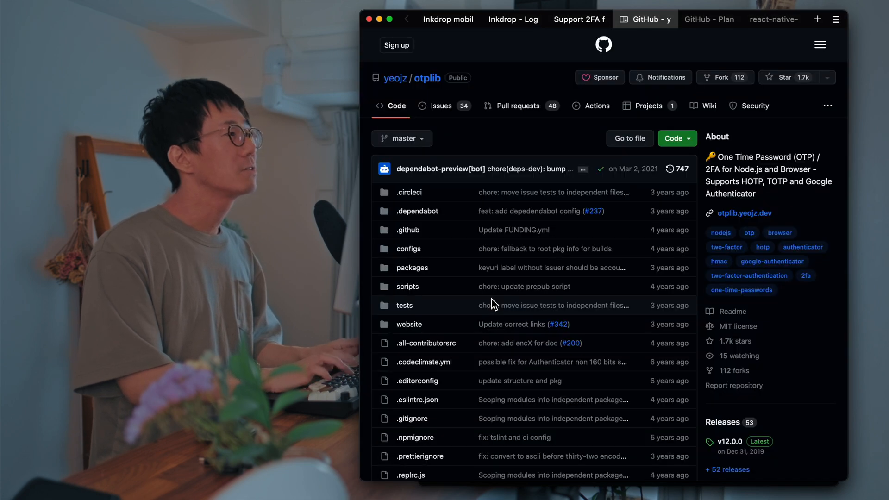
mouse_move(639, 187)
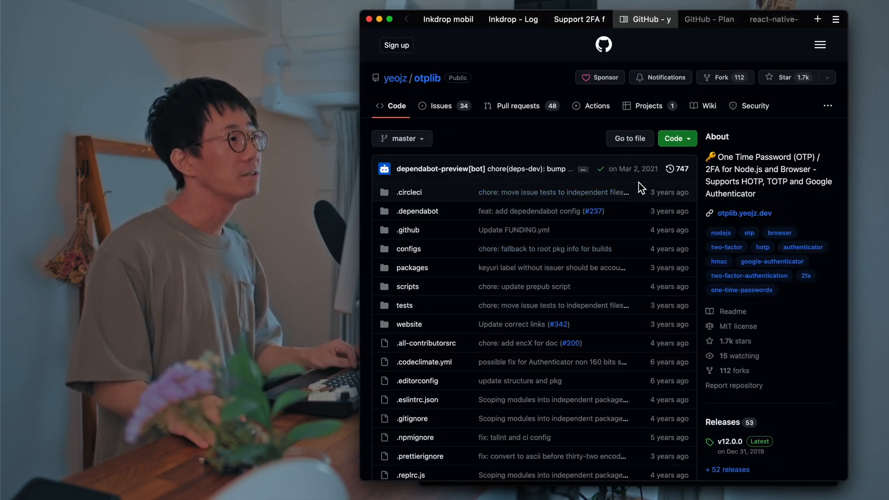
mouse_move(674, 170)
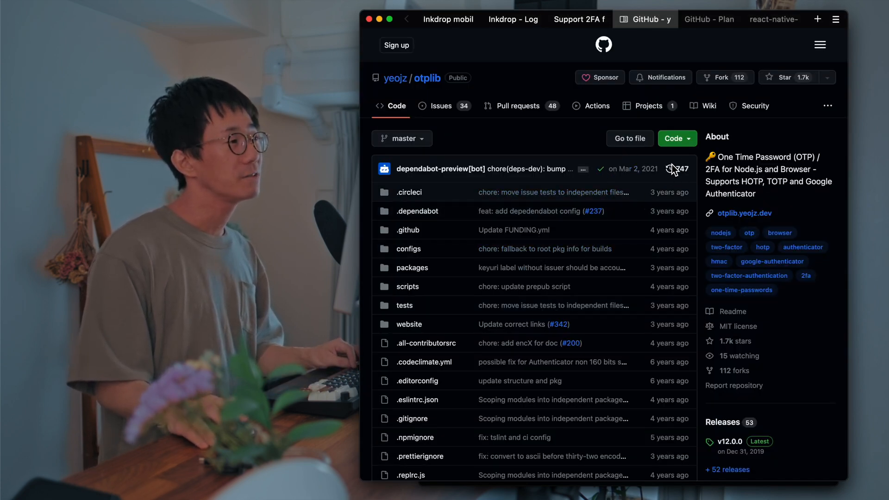
mouse_move(675, 189)
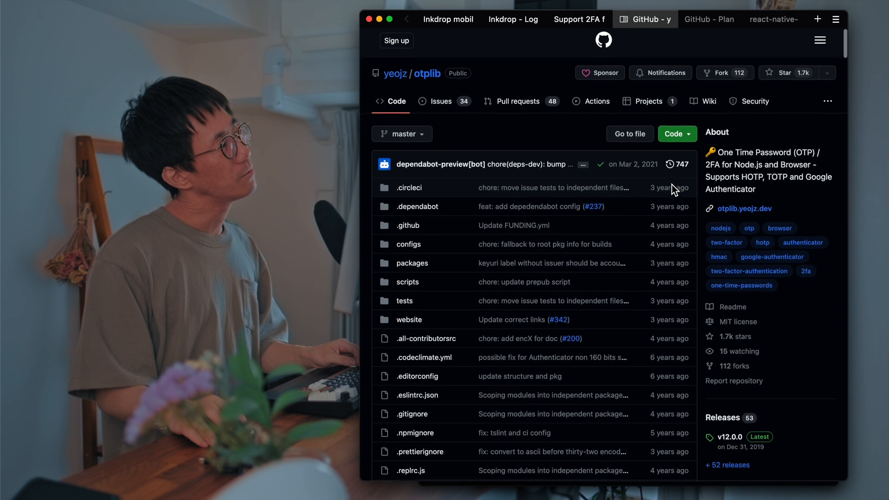
Scroll the otplib repository down to its README and back to the file listing.
scroll("down", 3)
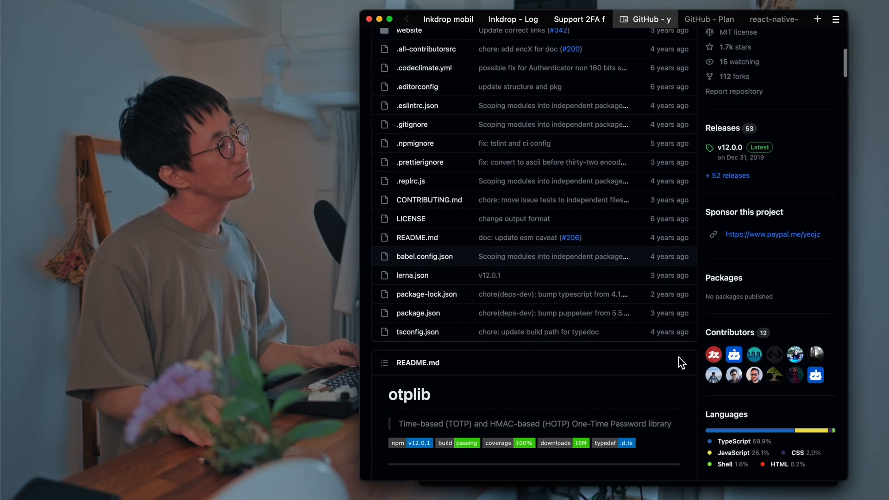
scroll("down", 3)
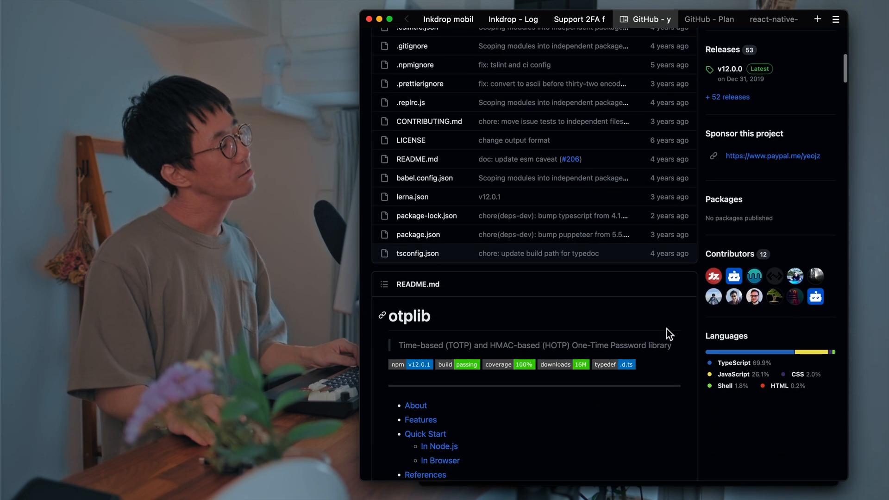
scroll("up", 3)
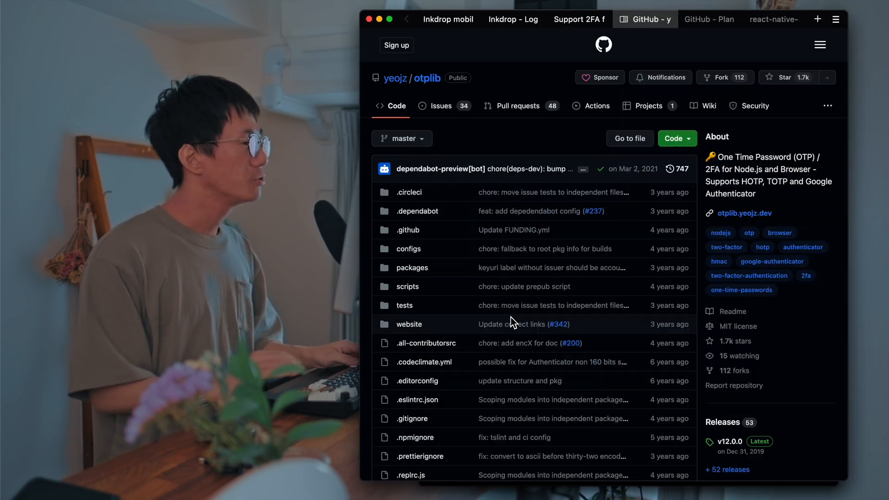
View the PlanetHoster time2fa repository's file listing and README start.
left_click(711, 19)
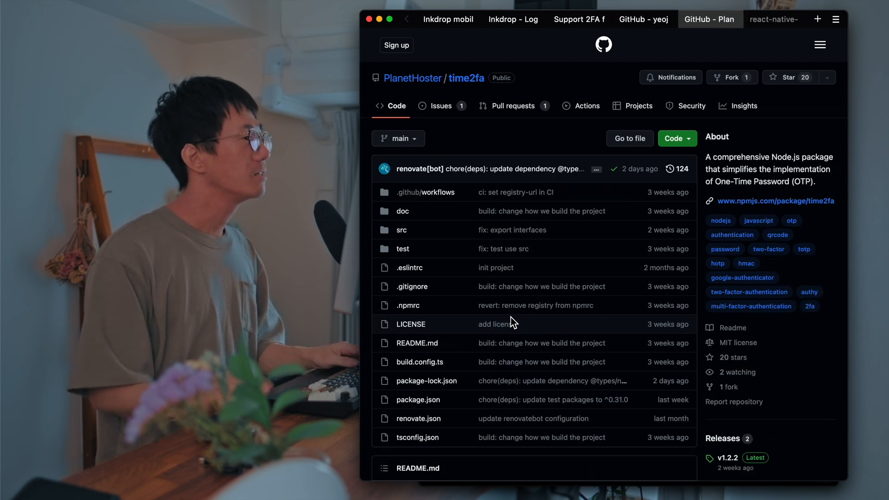
scroll("down", 3)
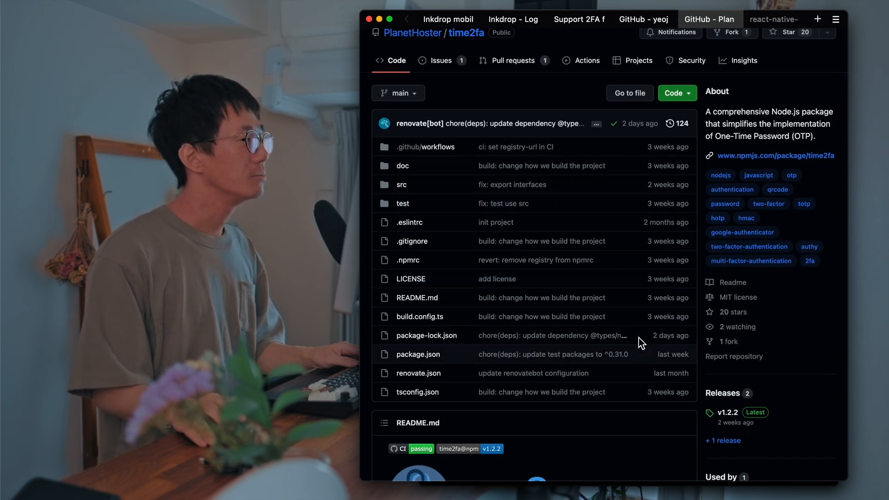
mouse_move(724, 204)
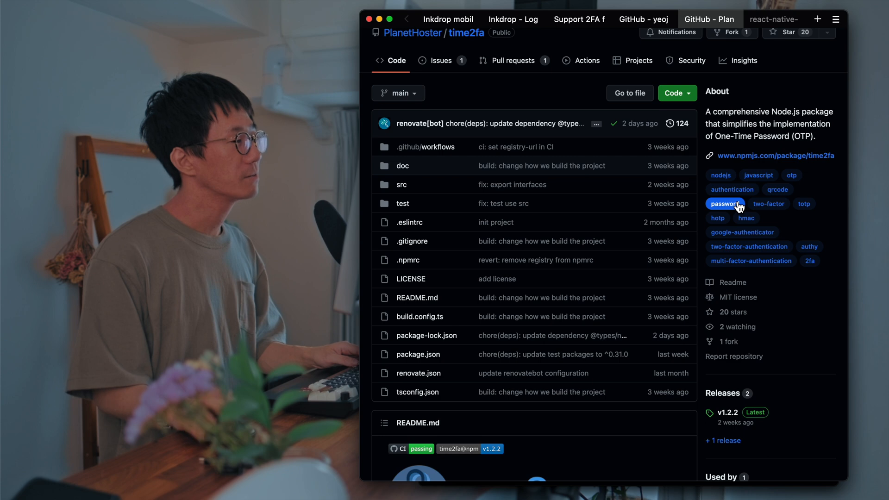
mouse_move(724, 203)
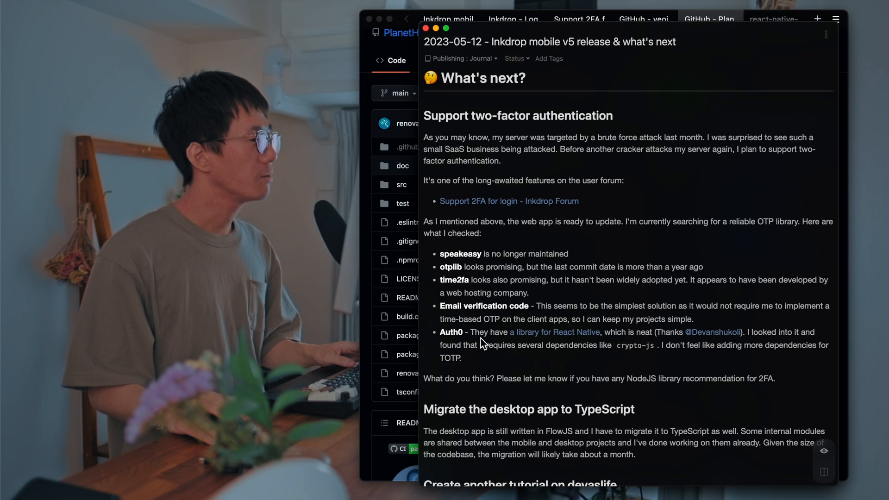
mouse_move(486, 404)
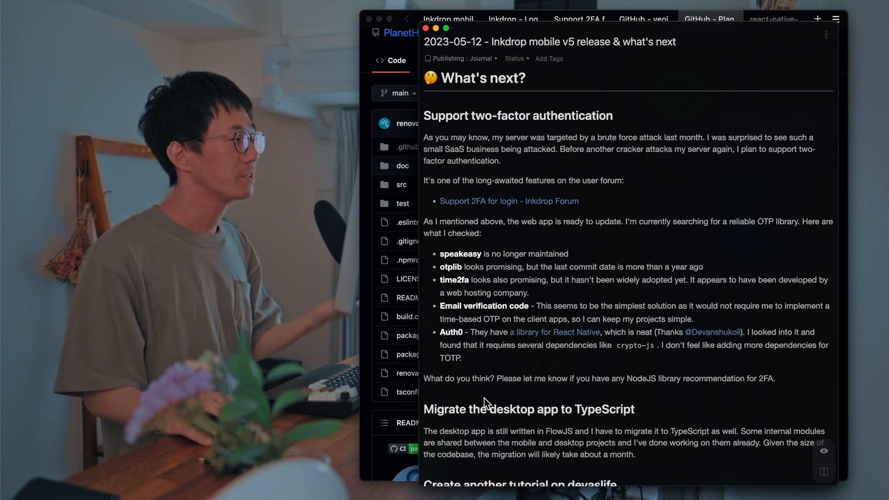
mouse_move(521, 350)
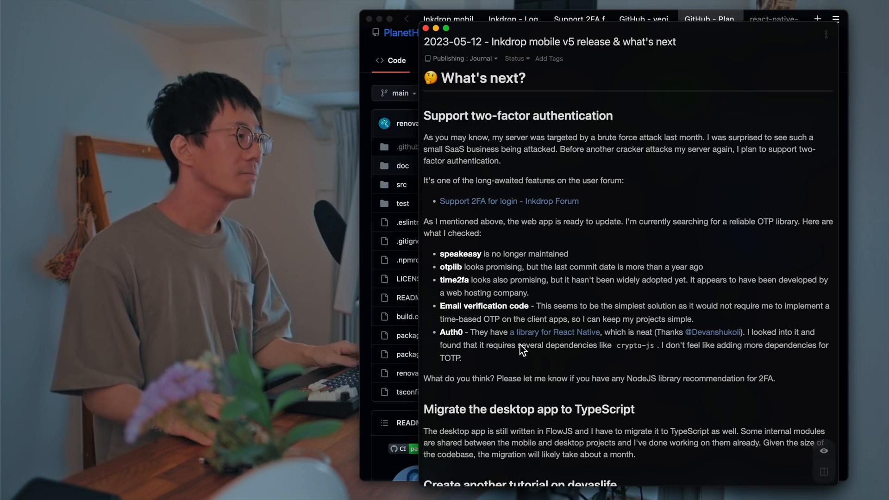
mouse_move(547, 319)
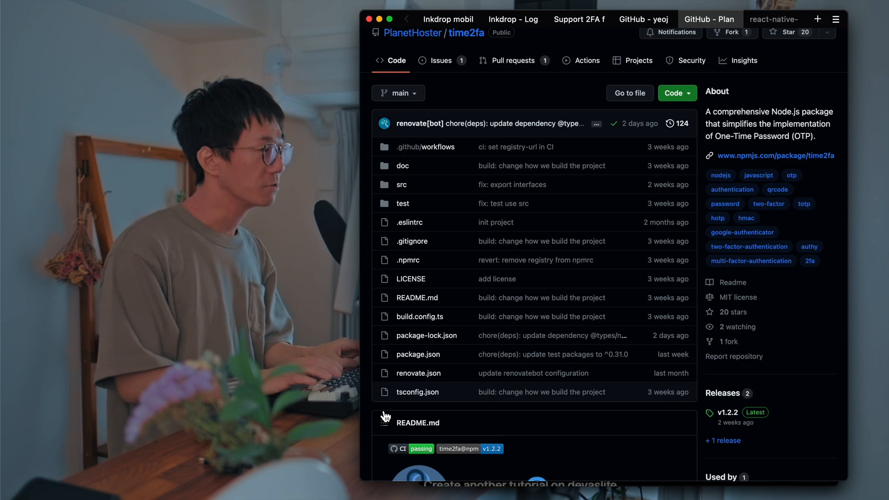
Read the react-native-auth0 package.json dependencies block, including crypto-js.
left_click(775, 18)
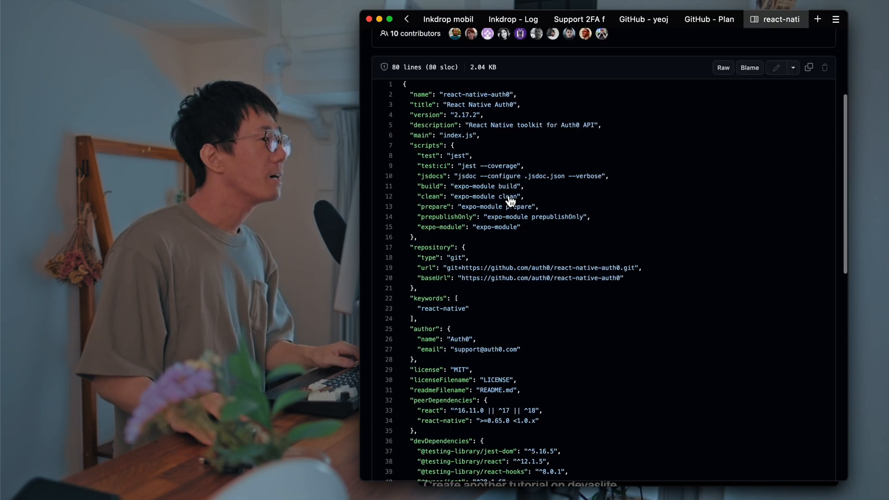
scroll("up", 3)
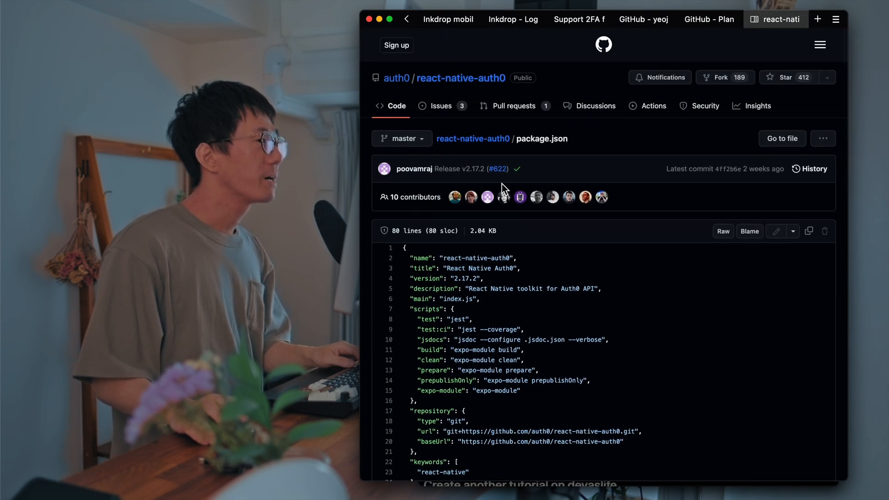
scroll("down", 3)
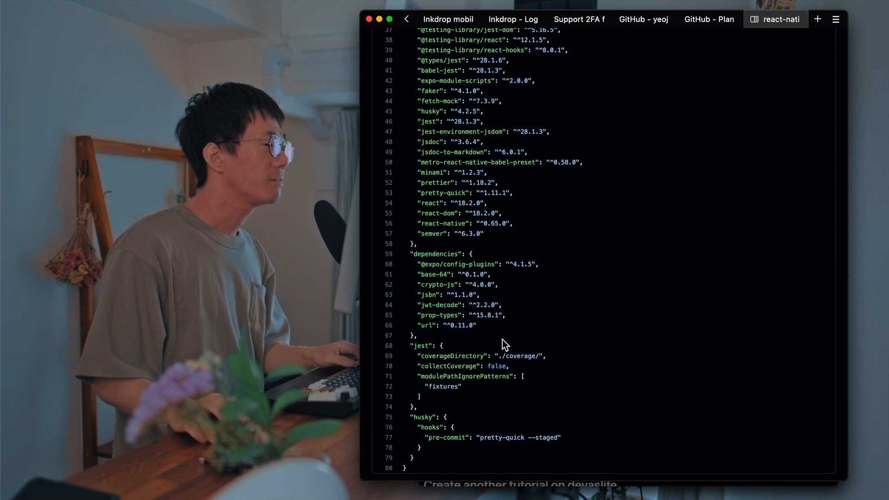
mouse_move(430, 266)
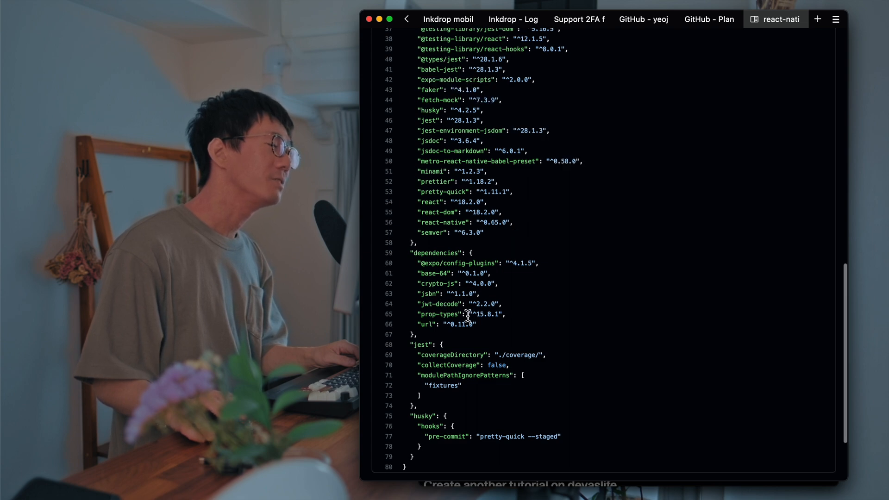
mouse_move(497, 342)
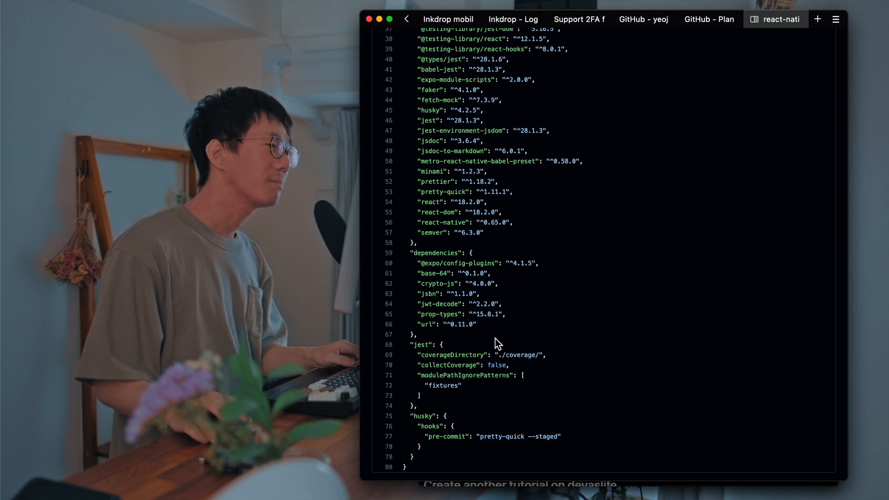
scroll("up", 3)
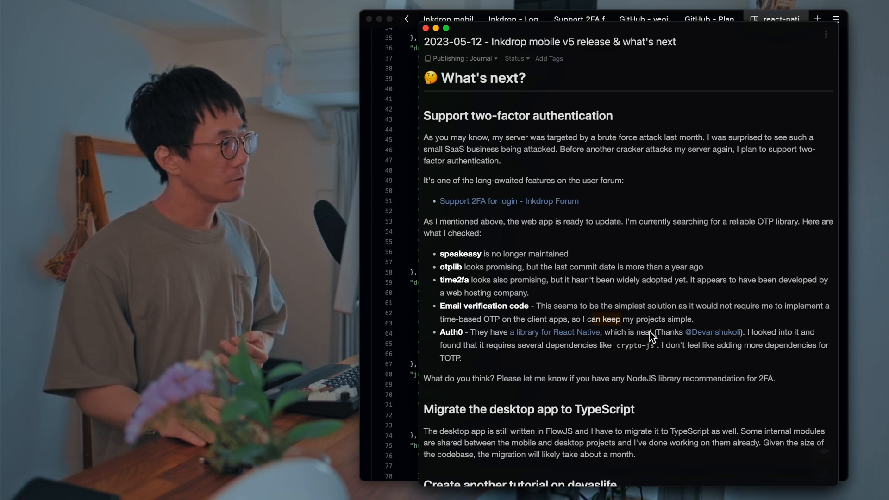
Read the journal note past the TypeScript migration plans to 'That's it! Have a productive day'.
scroll("down", 3)
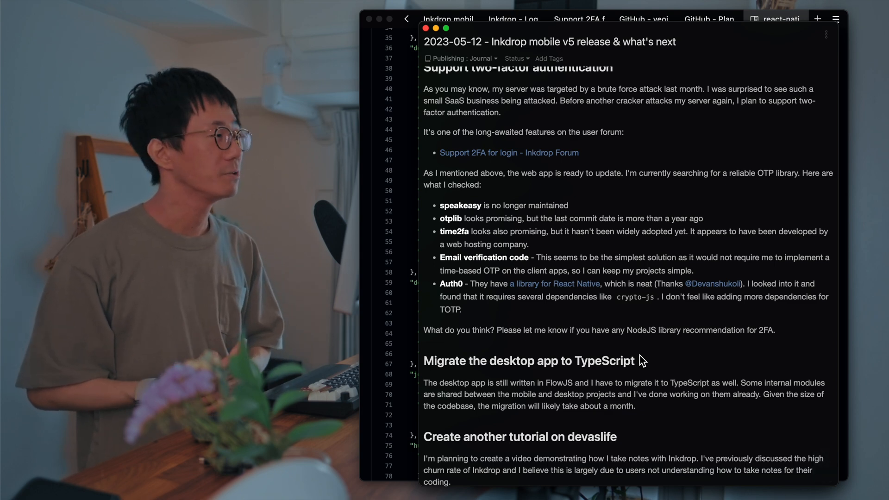
scroll("down", 3)
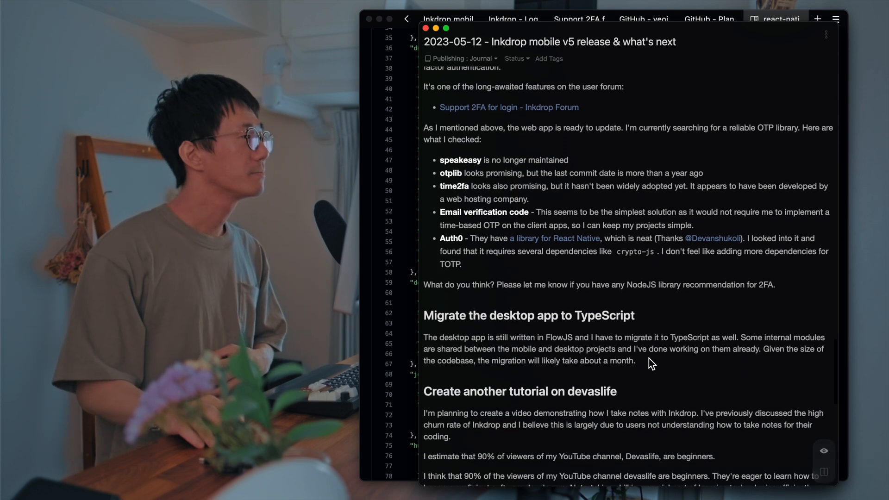
scroll("down", 3)
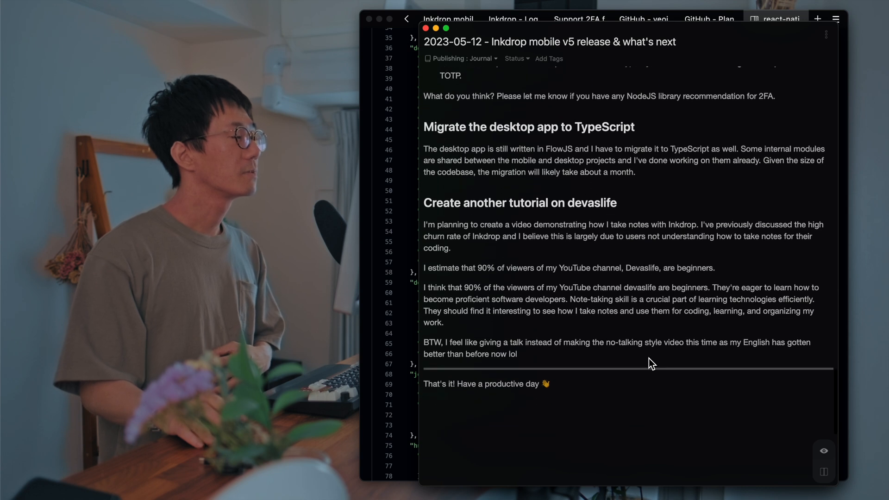